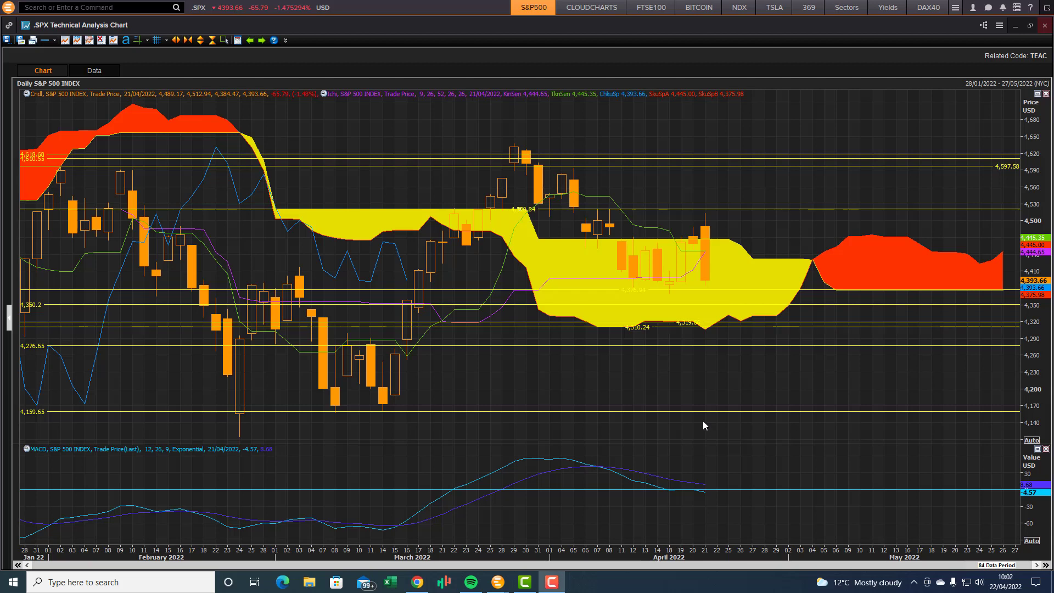
pyautogui.moveTo(700, 437)
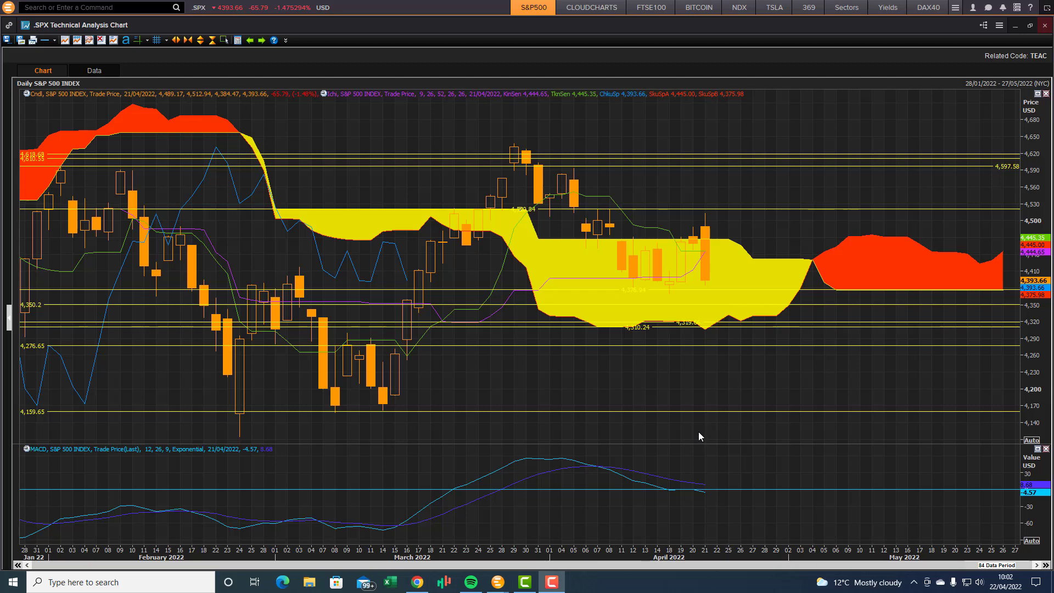
pyautogui.moveTo(670, 441)
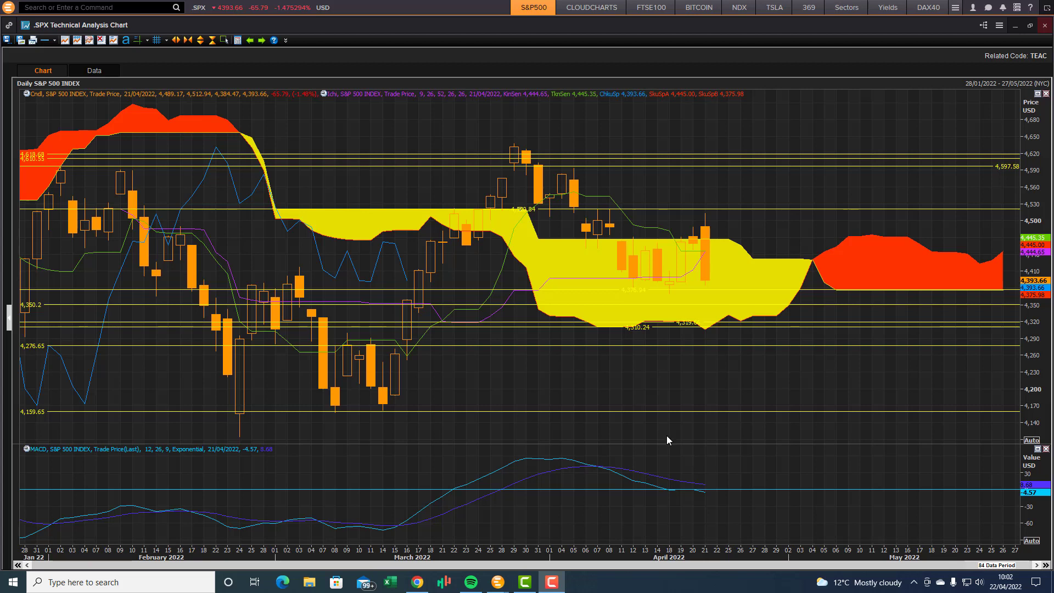
pyautogui.moveTo(638, 380)
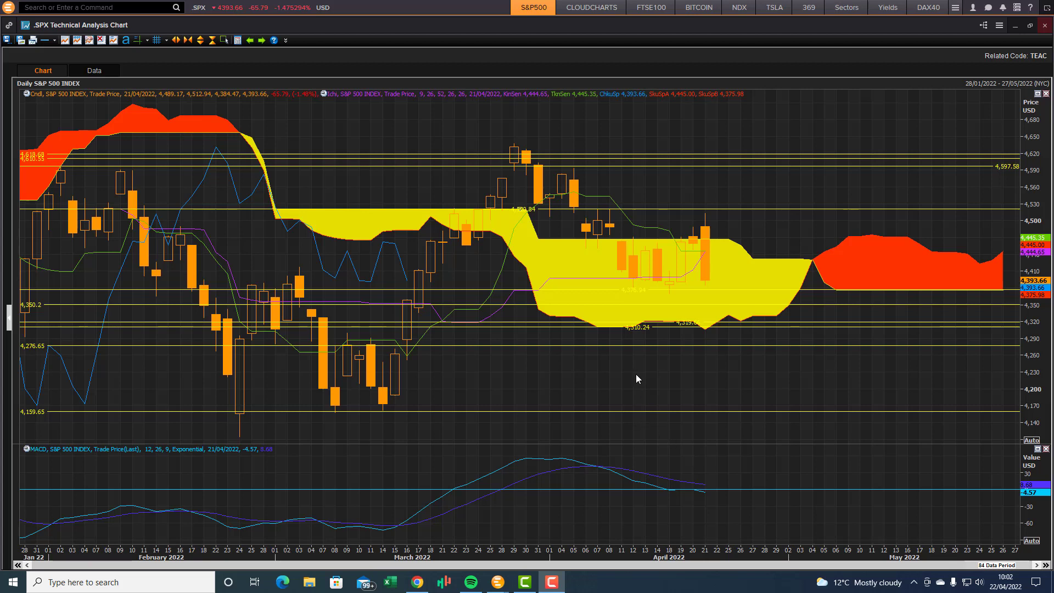
pyautogui.moveTo(598, 281)
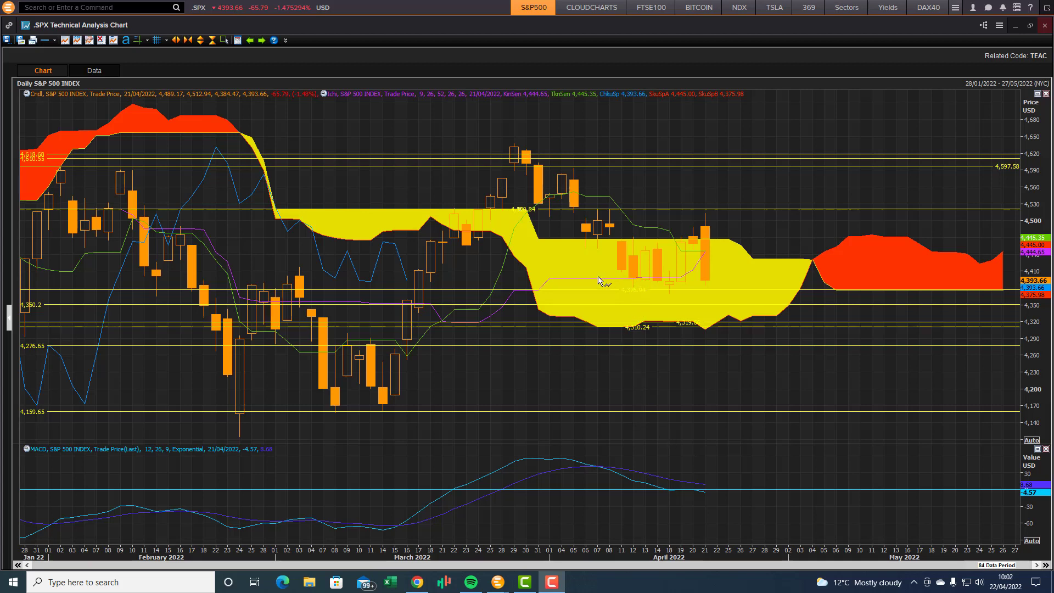
pyautogui.moveTo(671, 280)
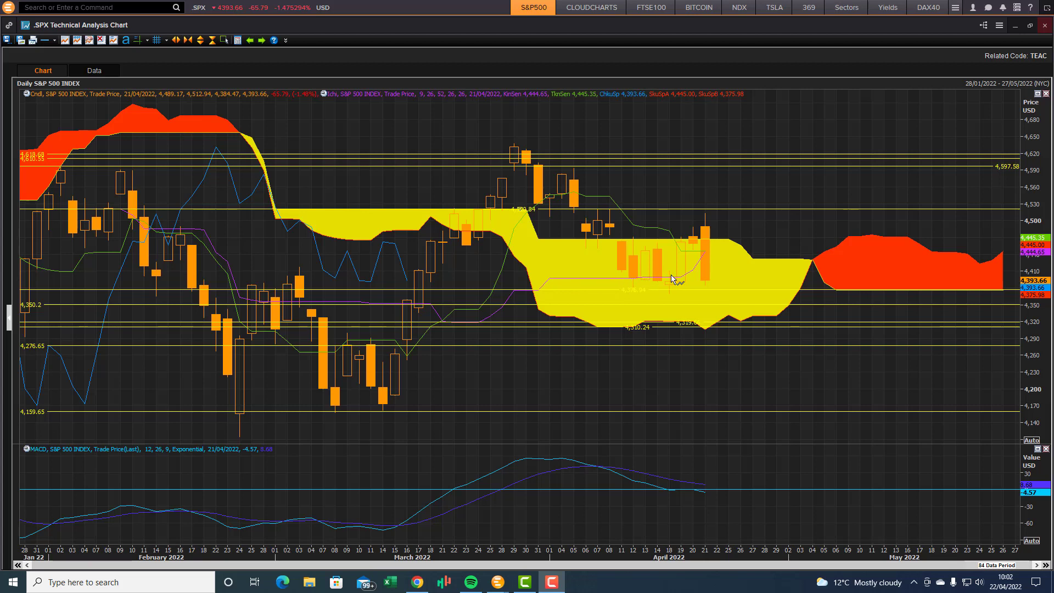
pyautogui.moveTo(697, 264)
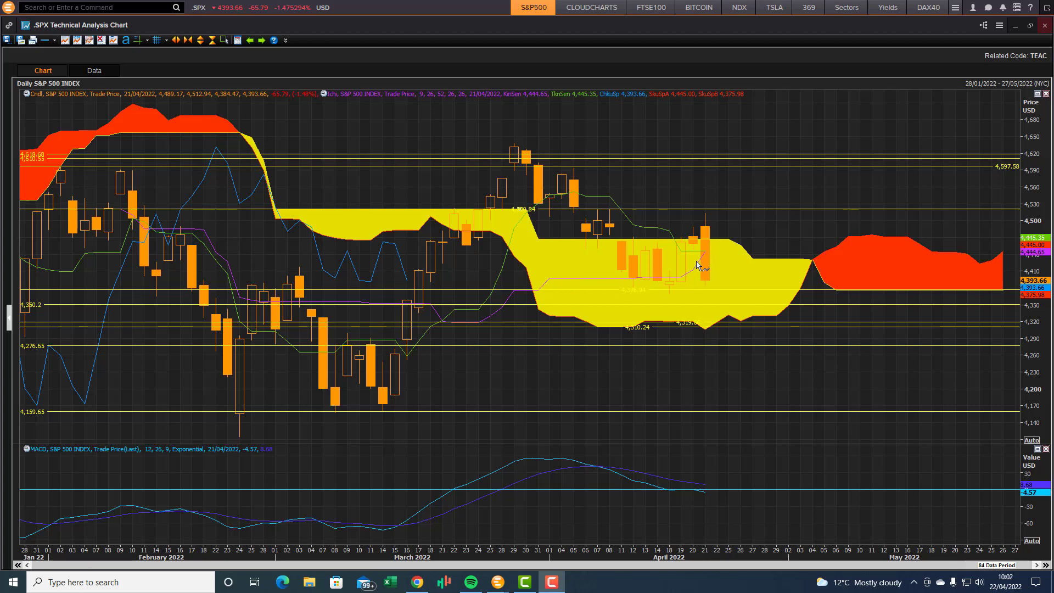
pyautogui.moveTo(702, 240)
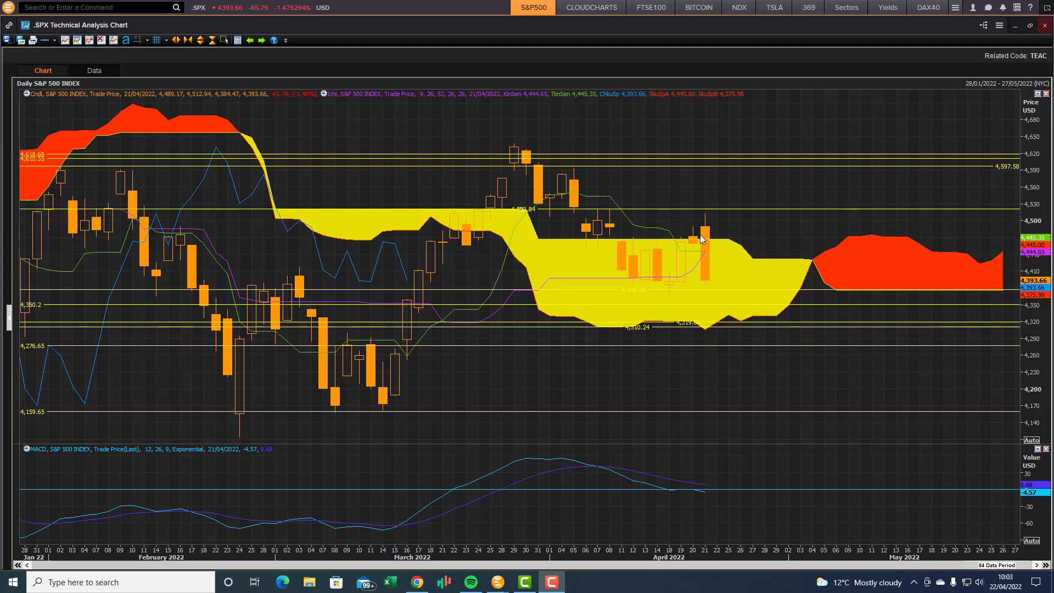
pyautogui.moveTo(680, 242)
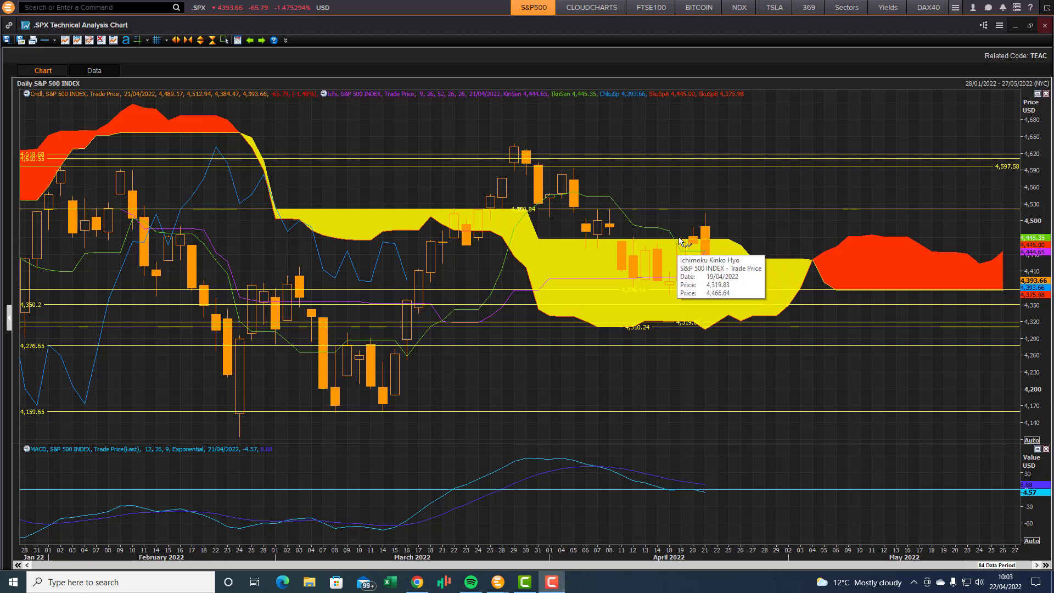
pyautogui.moveTo(703, 289)
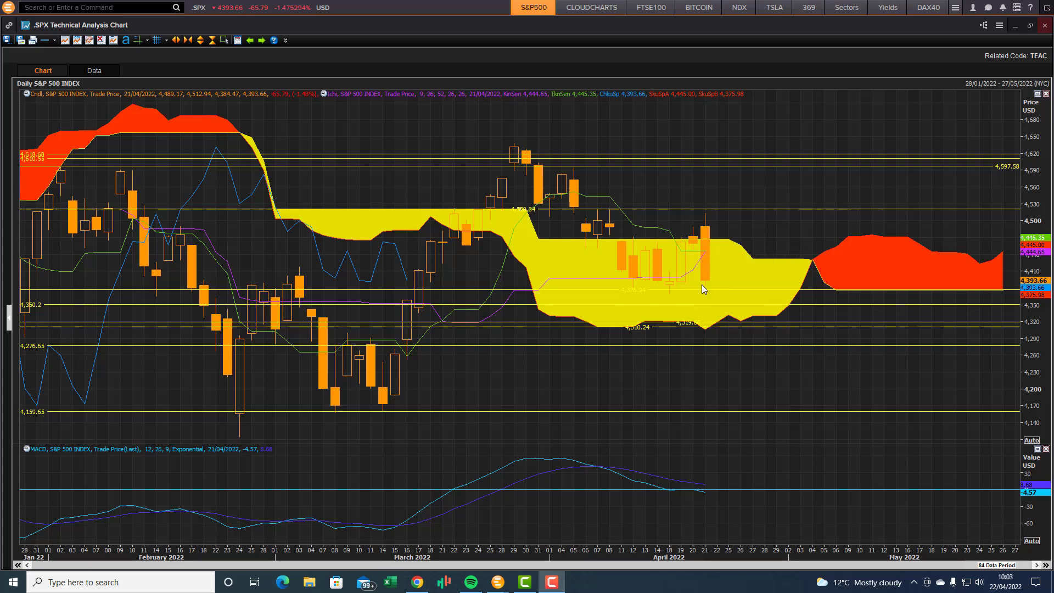
pyautogui.moveTo(618, 307)
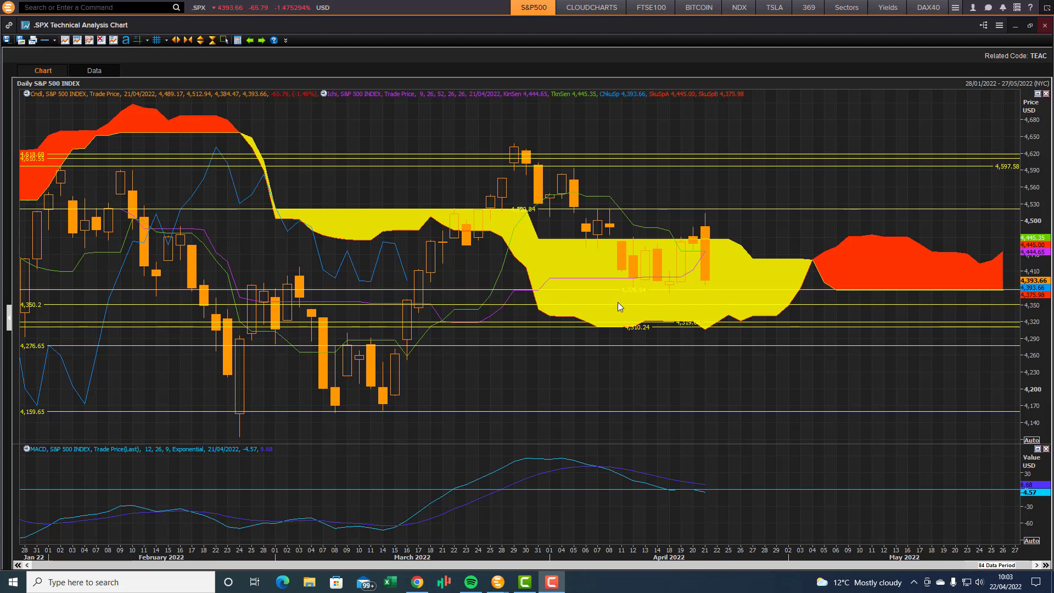
pyautogui.moveTo(892, 294)
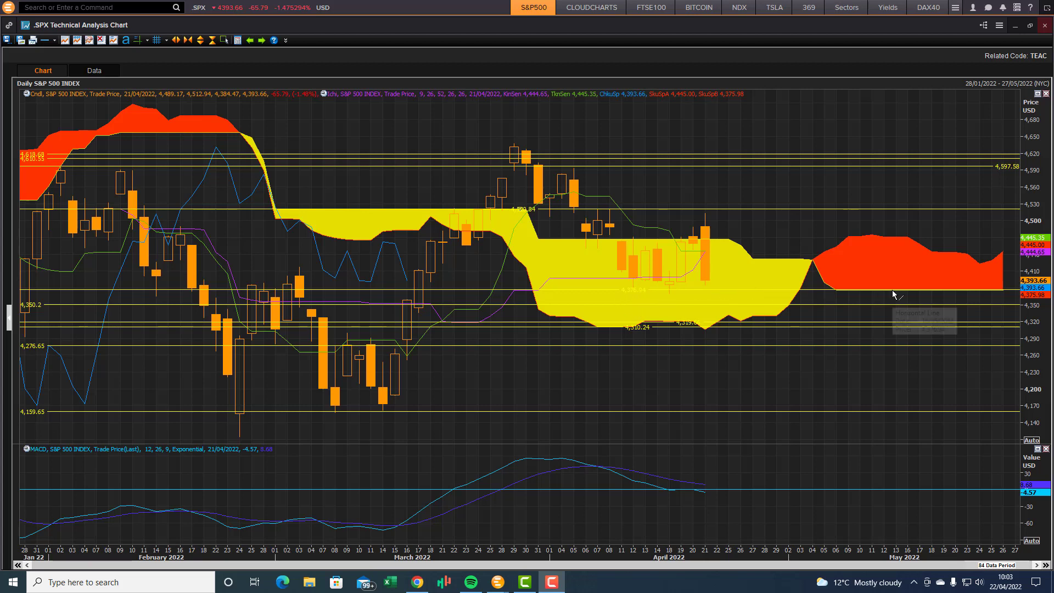
pyautogui.moveTo(717, 333)
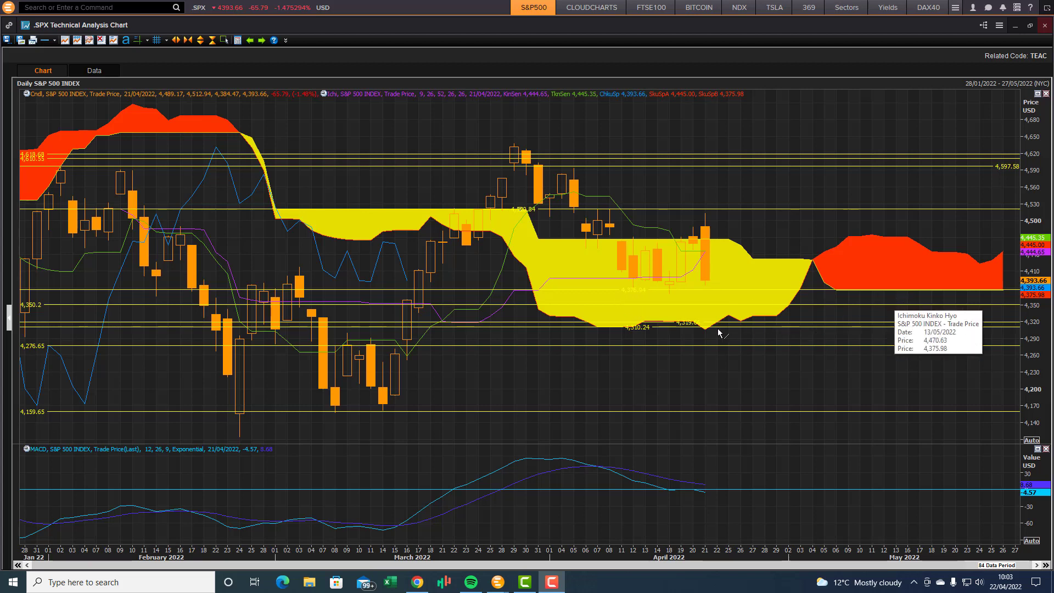
pyautogui.moveTo(683, 330)
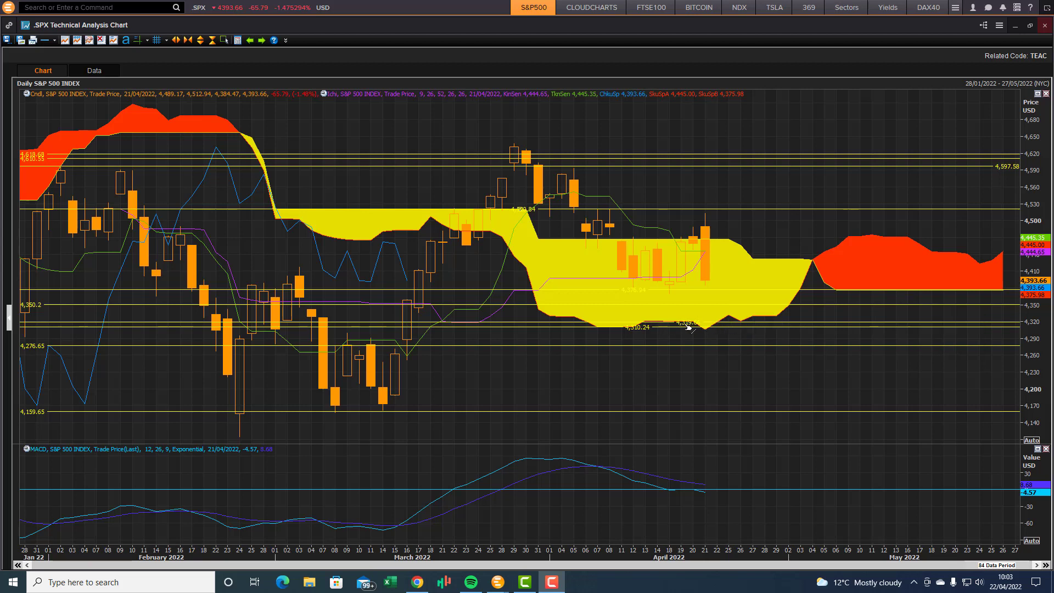
pyautogui.moveTo(744, 324)
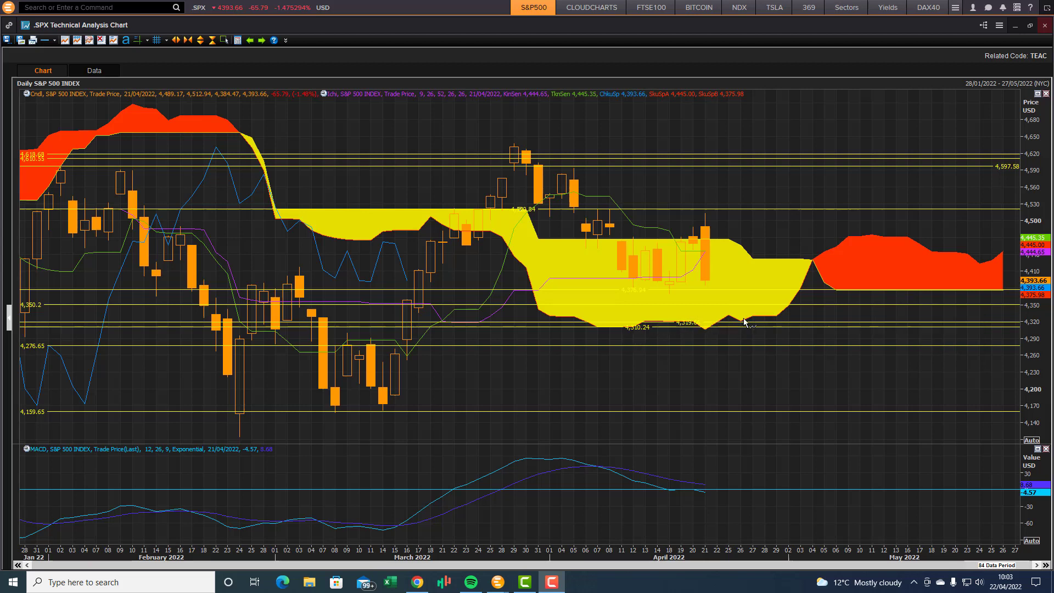
pyautogui.moveTo(685, 308)
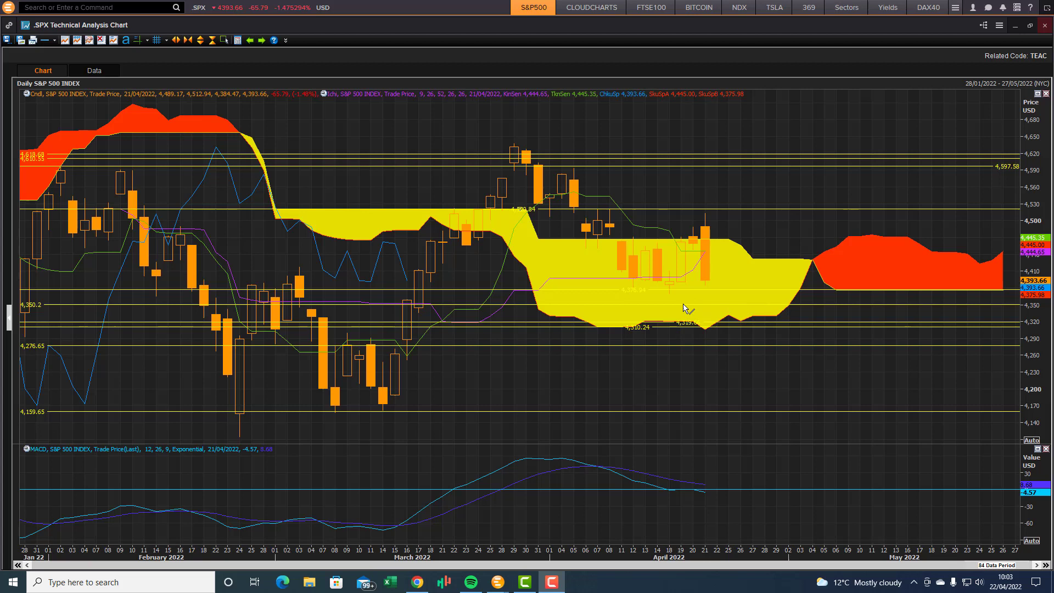
pyautogui.moveTo(784, 324)
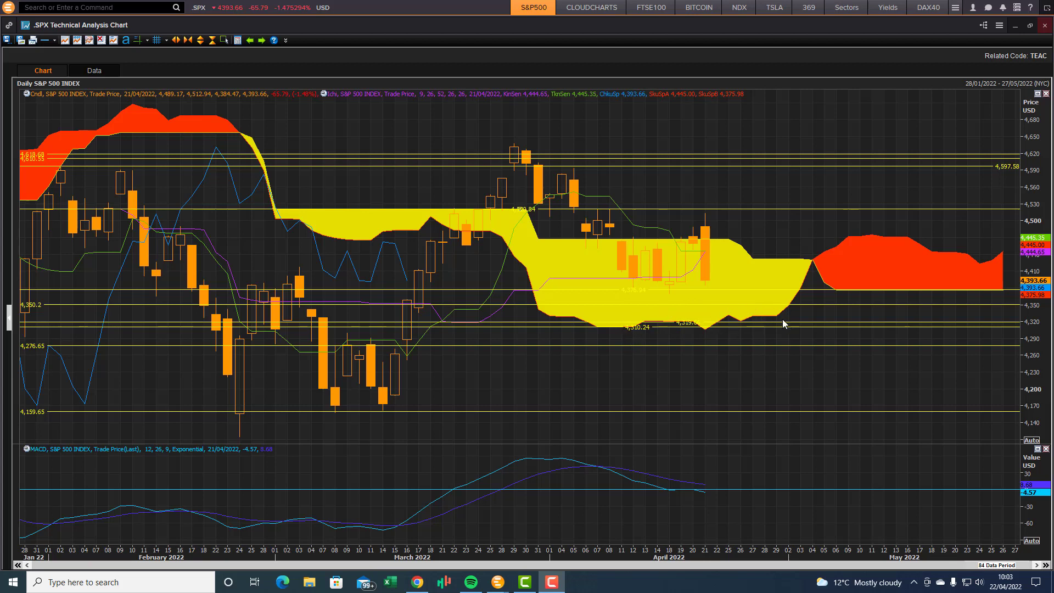
pyautogui.moveTo(780, 318)
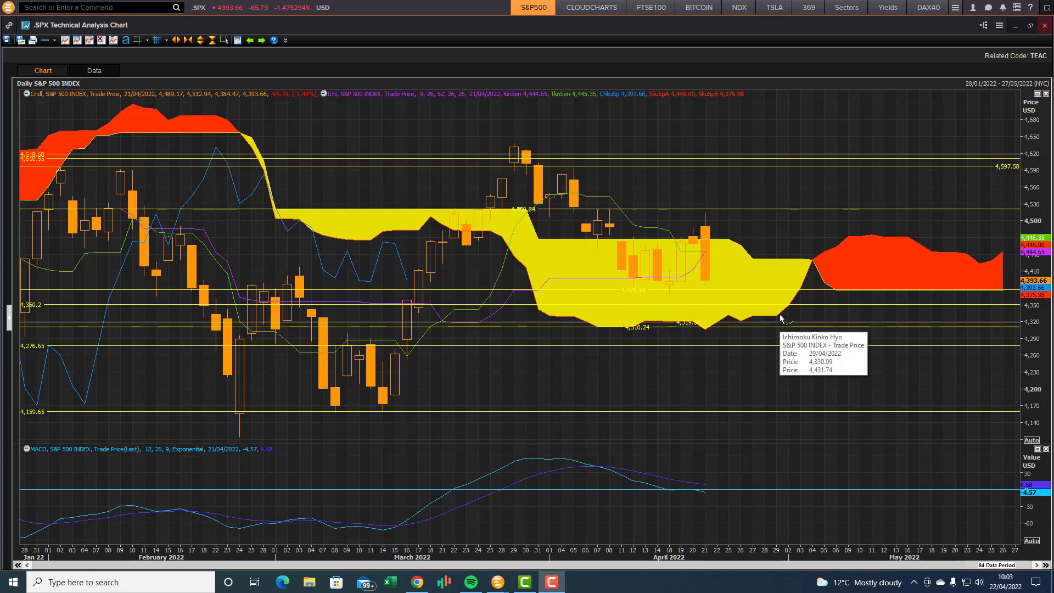
pyautogui.moveTo(874, 288)
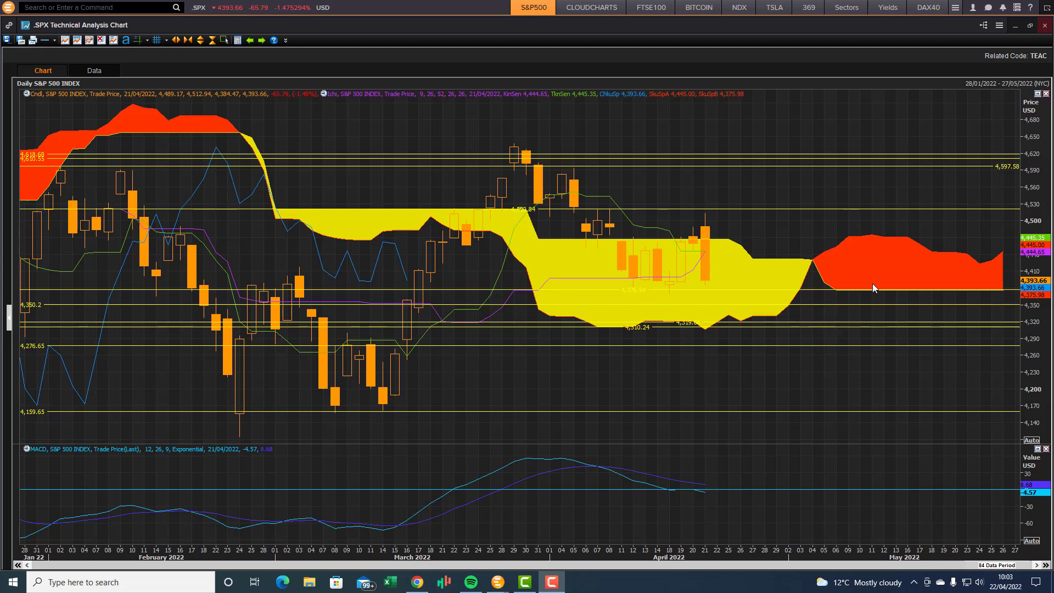
pyautogui.moveTo(967, 306)
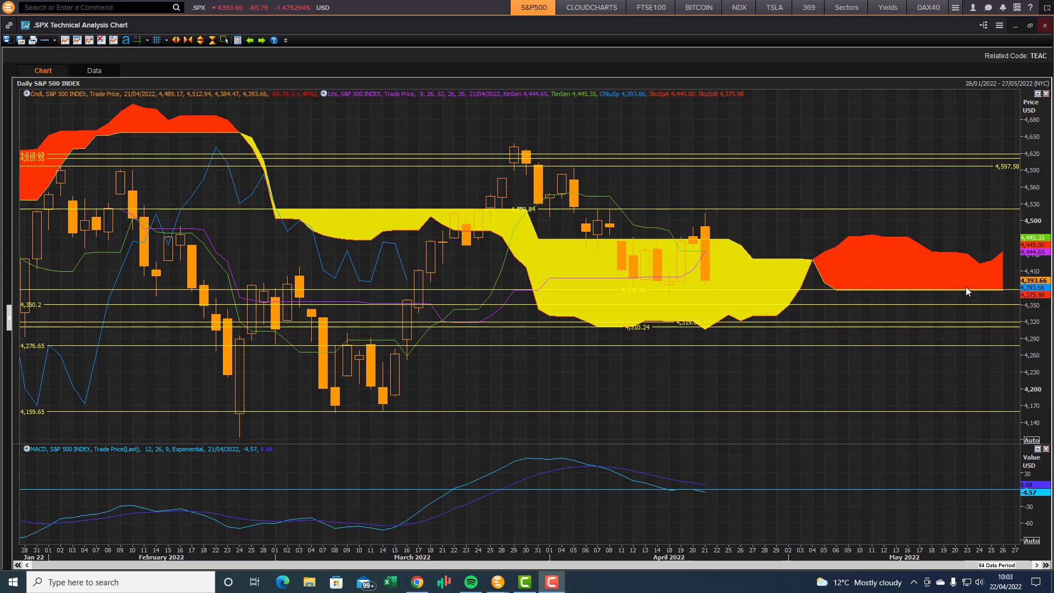
pyautogui.moveTo(924, 309)
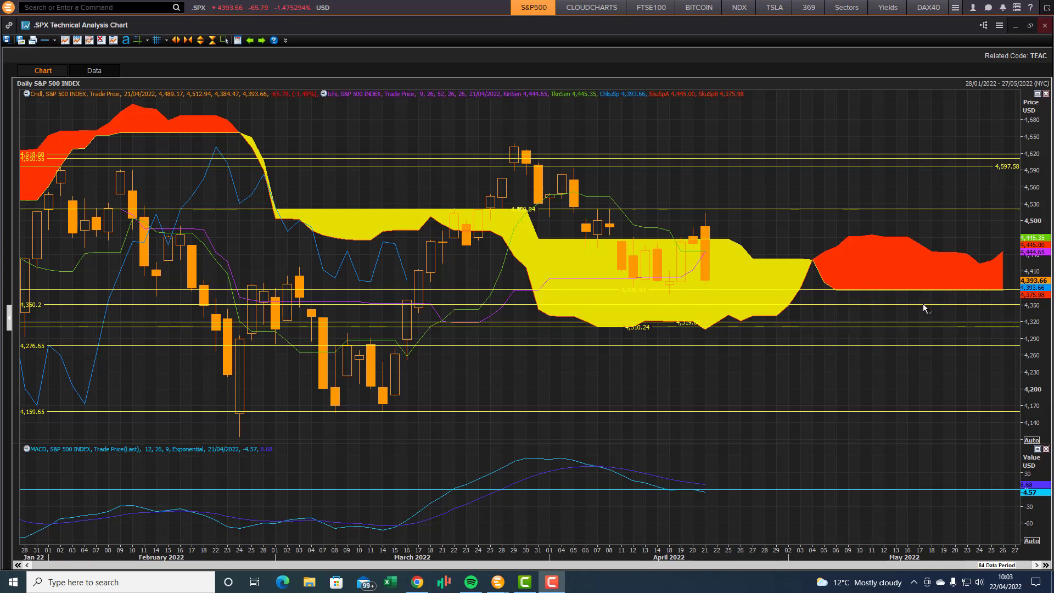
pyautogui.moveTo(576, 273)
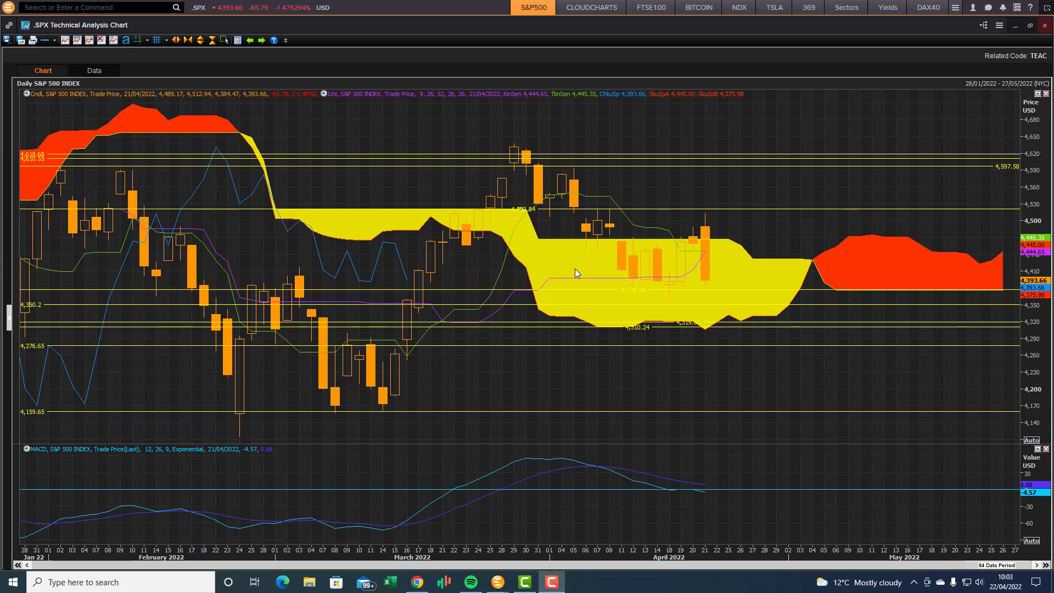
pyautogui.moveTo(643, 324)
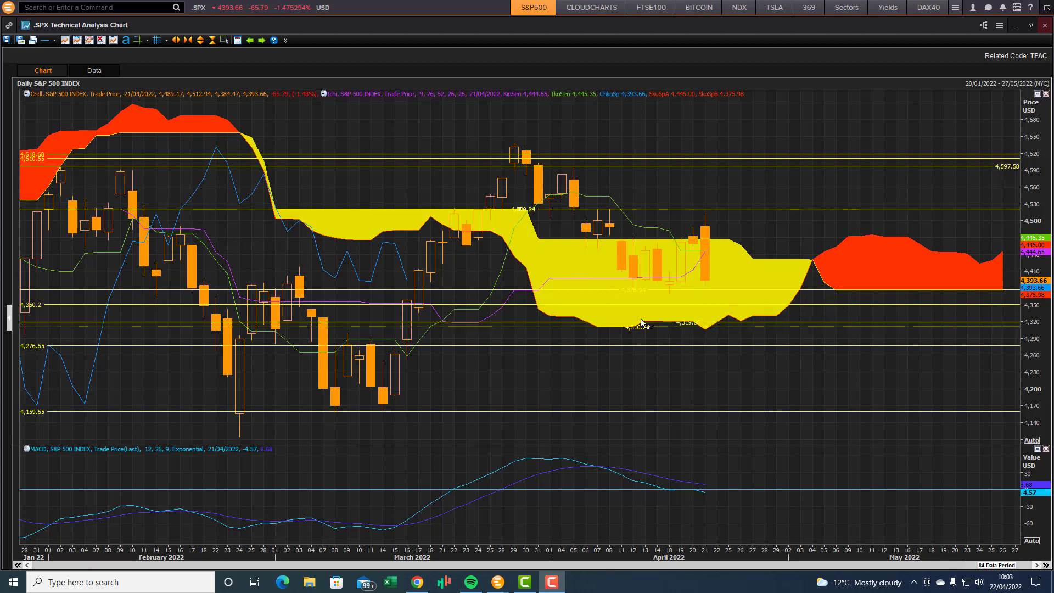
pyautogui.moveTo(718, 320)
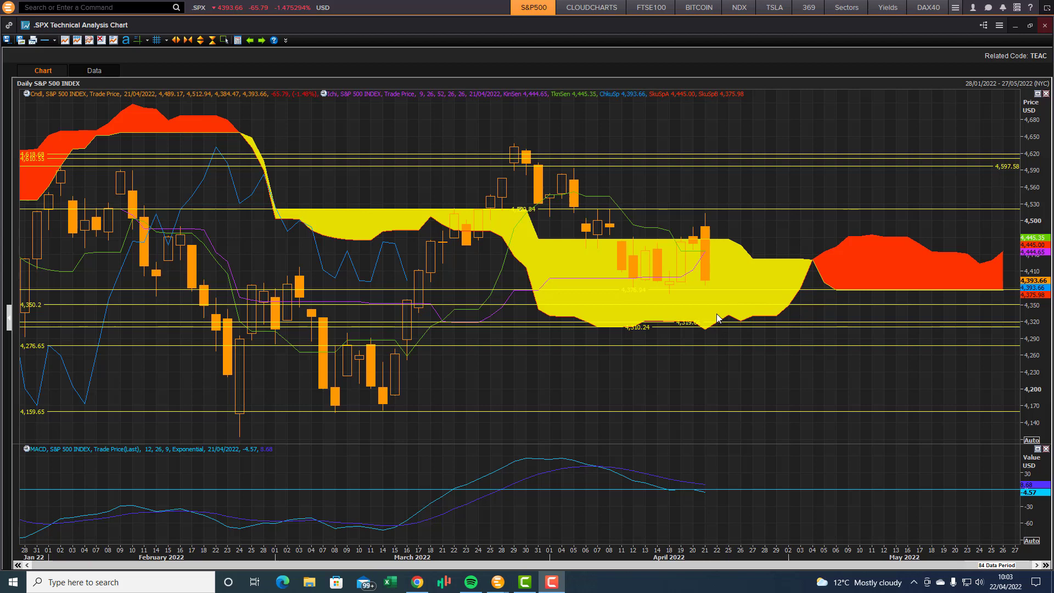
pyautogui.moveTo(723, 312)
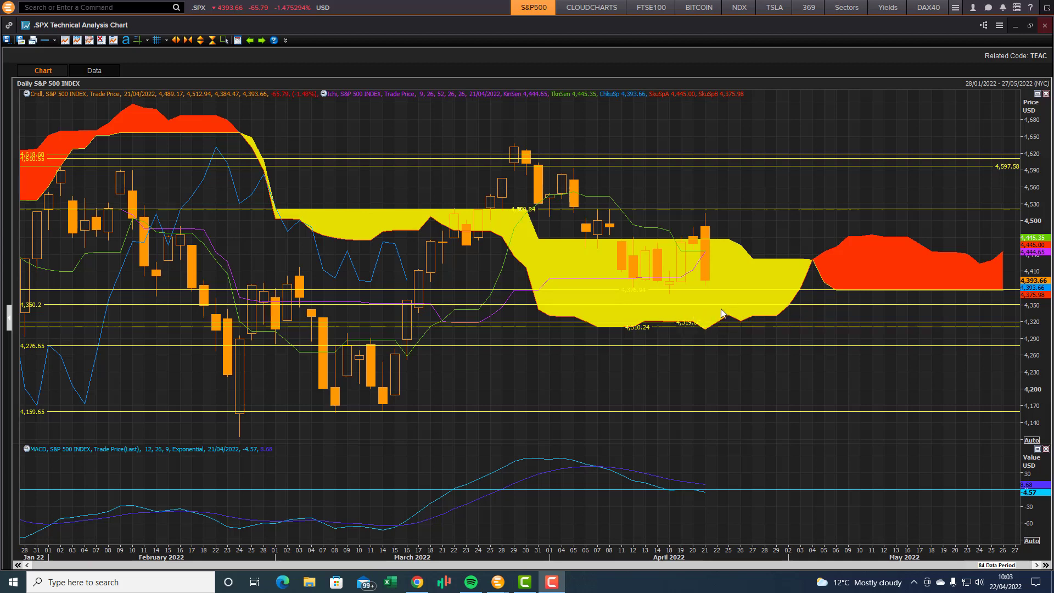
pyautogui.moveTo(709, 338)
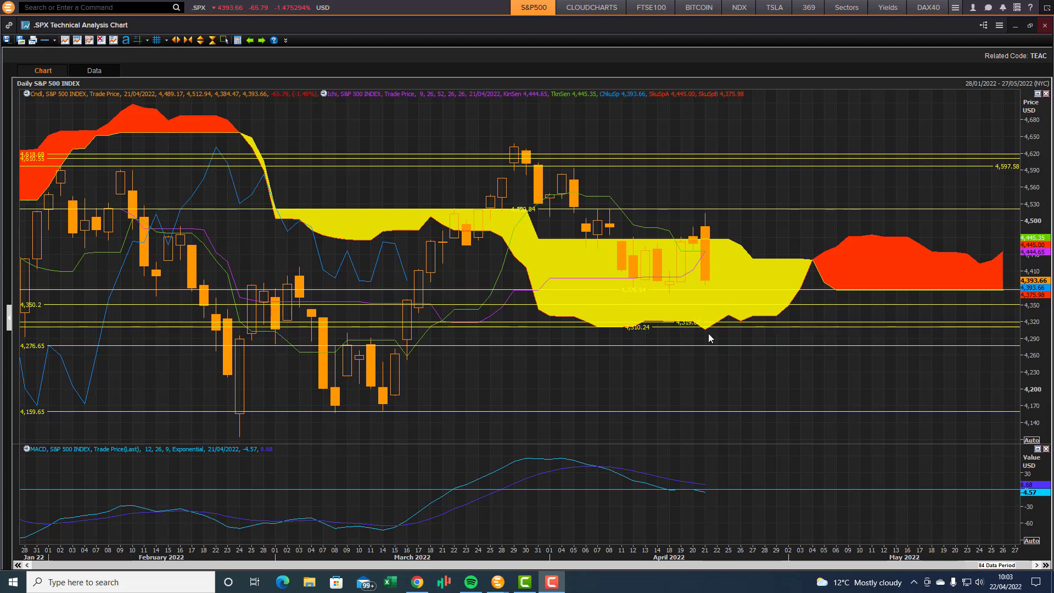
pyautogui.moveTo(735, 319)
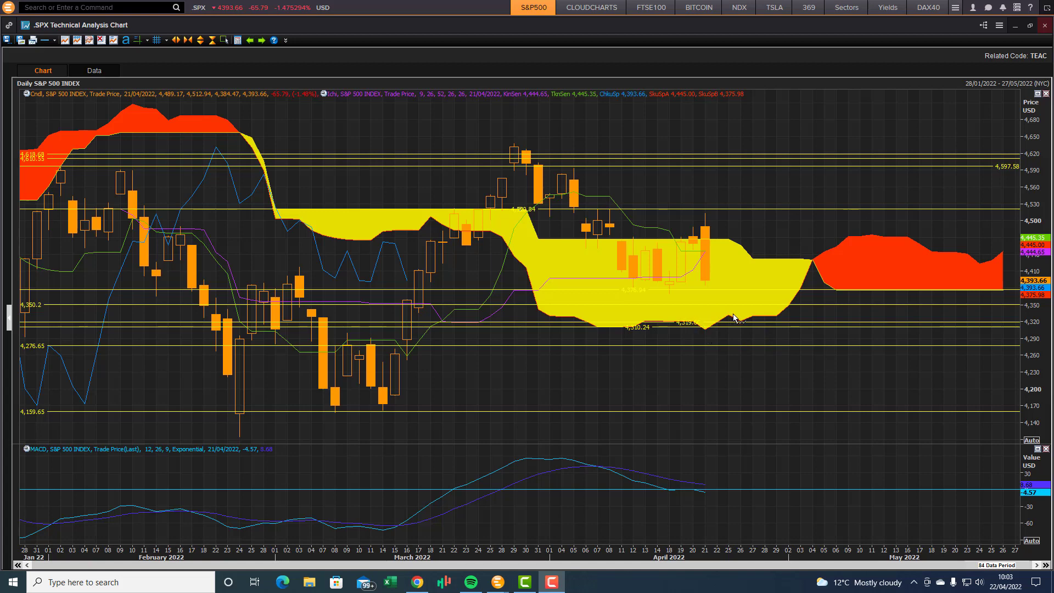
pyautogui.moveTo(22, 88)
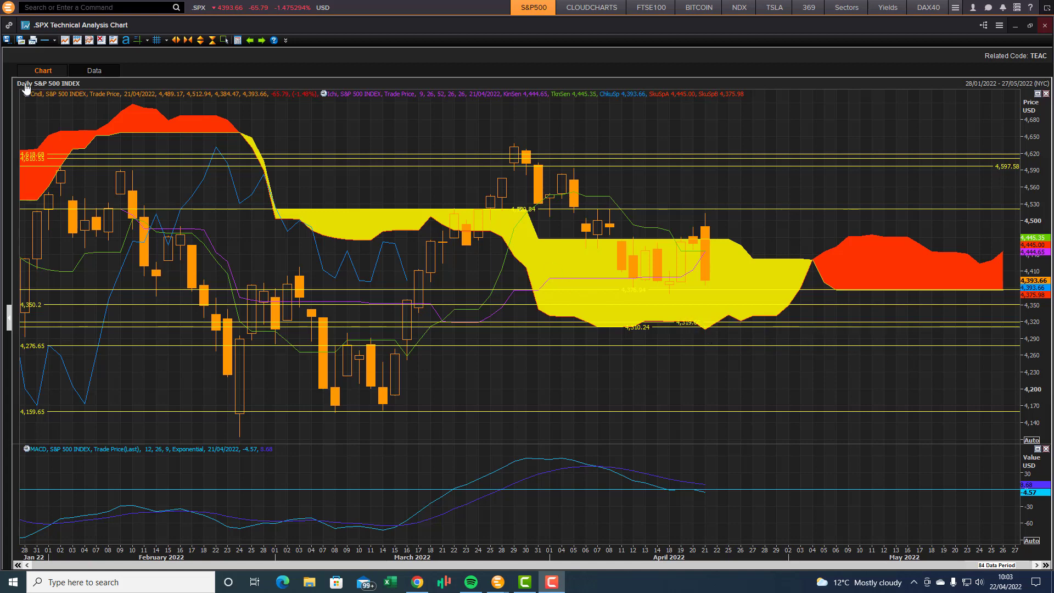
# - Switch the S&P 500 Ichimoku chart interval from daily to 4-hour
pyautogui.click(25, 85)
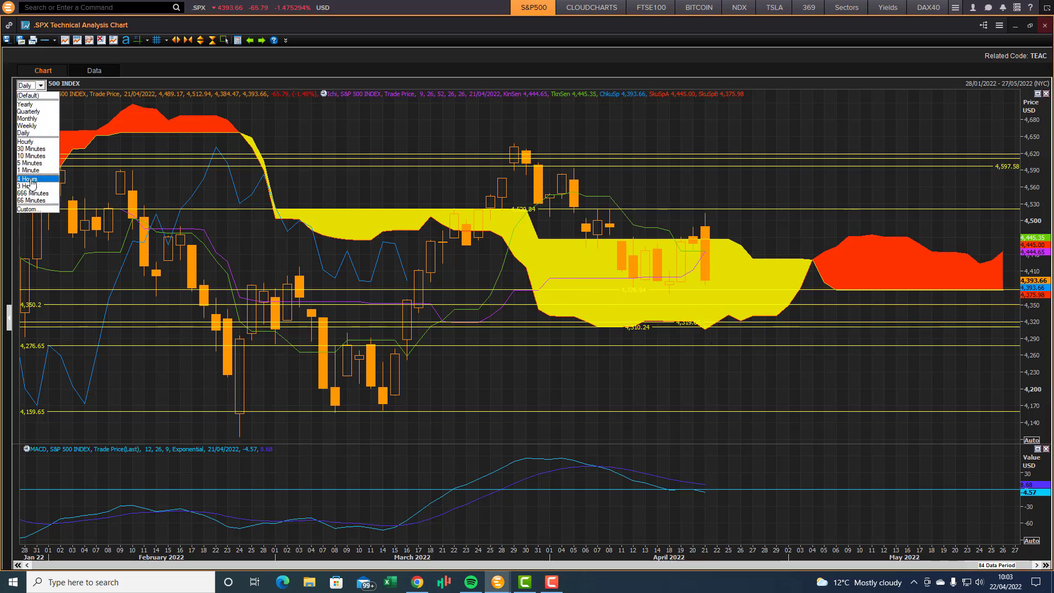
pyautogui.click(27, 181)
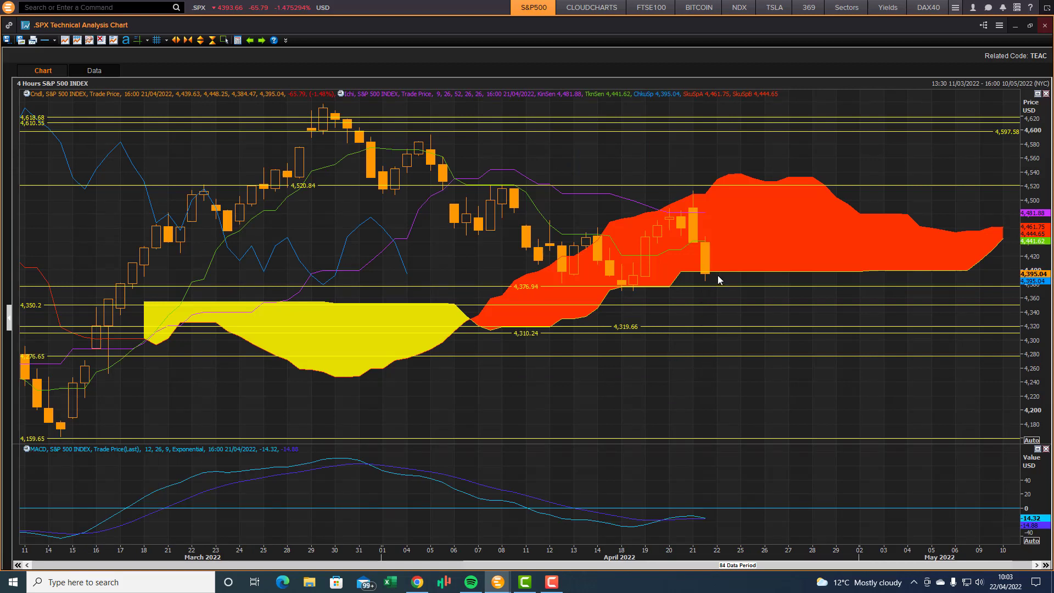
pyautogui.moveTo(722, 277)
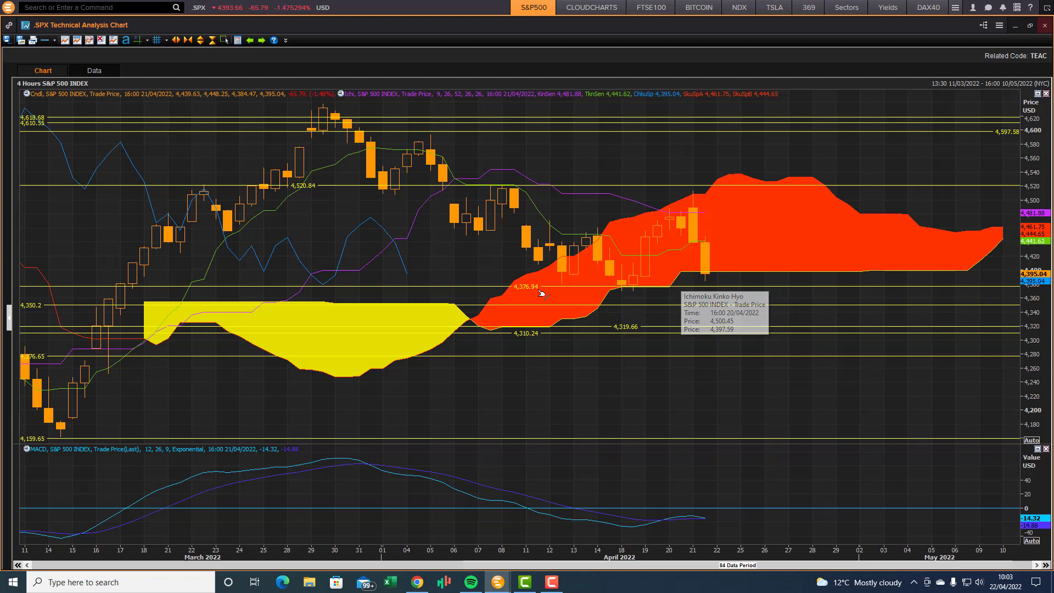
pyautogui.moveTo(633, 291)
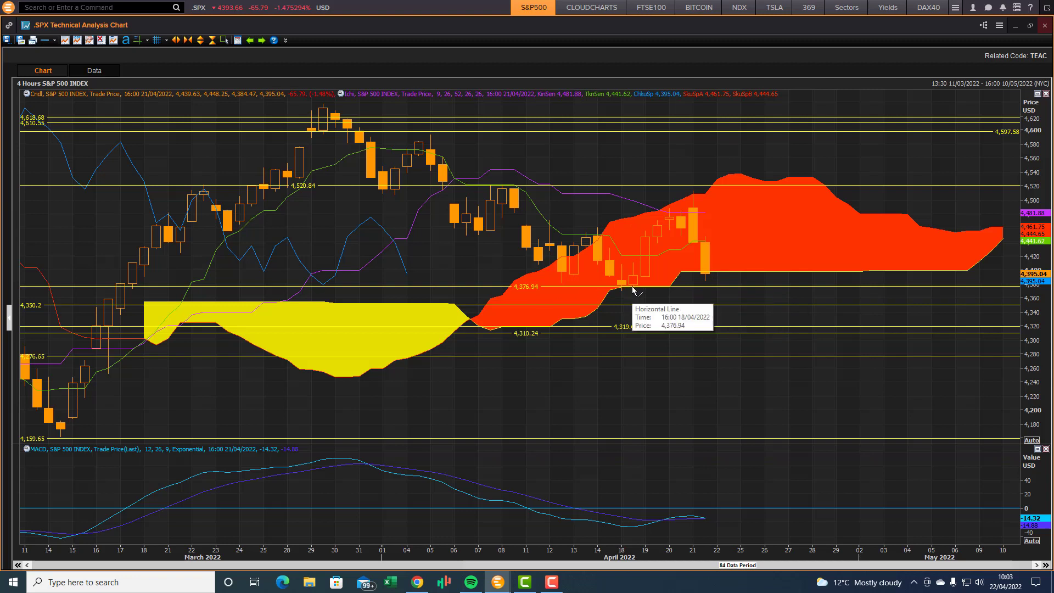
pyautogui.moveTo(724, 296)
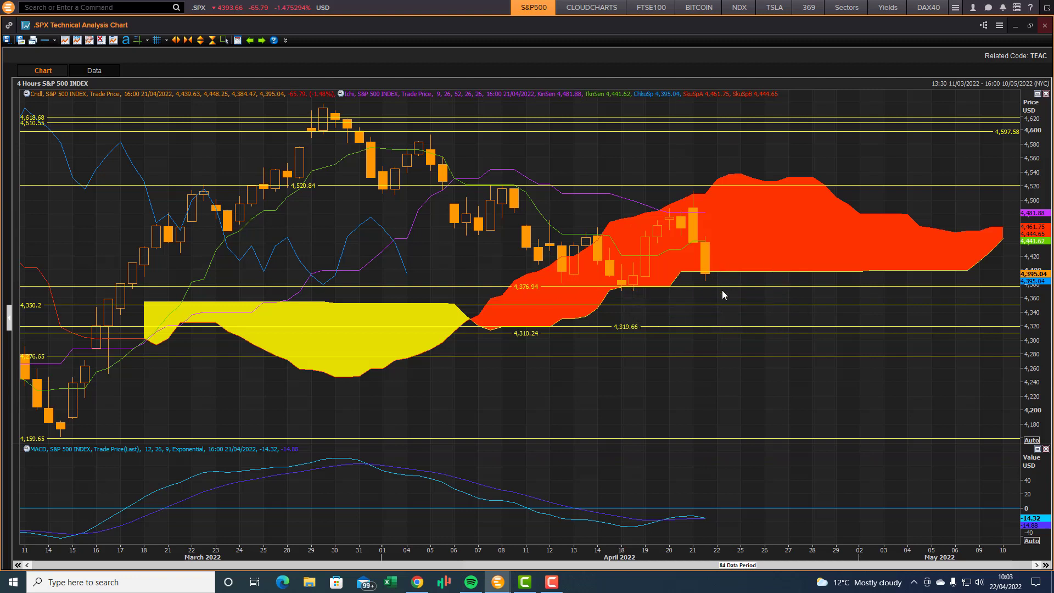
pyautogui.moveTo(911, 271)
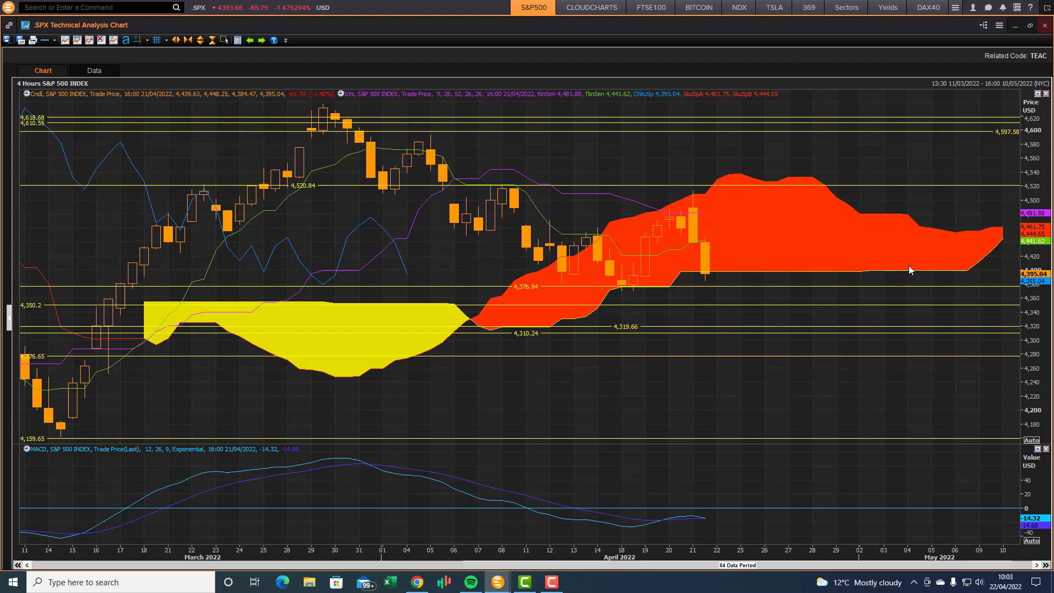
pyautogui.moveTo(881, 270)
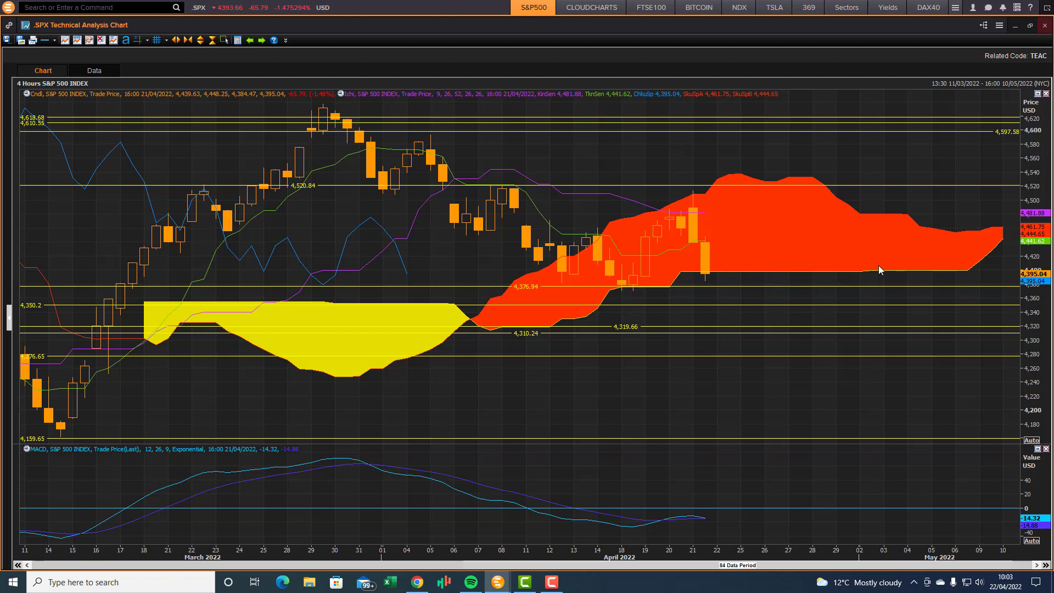
pyautogui.moveTo(614, 344)
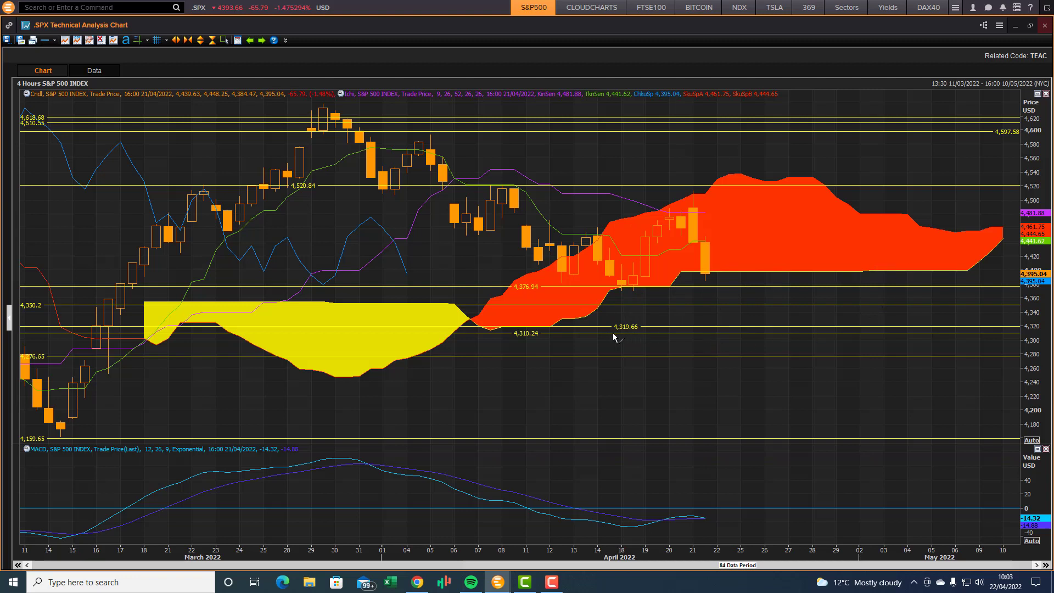
pyautogui.moveTo(183, 194)
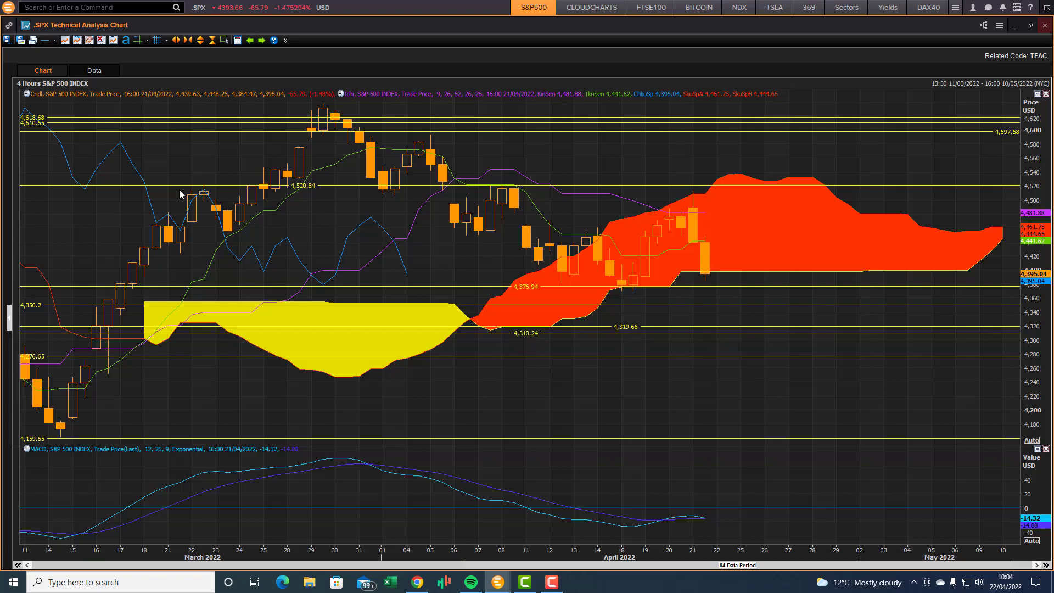
# - Open the trendline drawing-types list on the toolbar
pyautogui.click(44, 39)
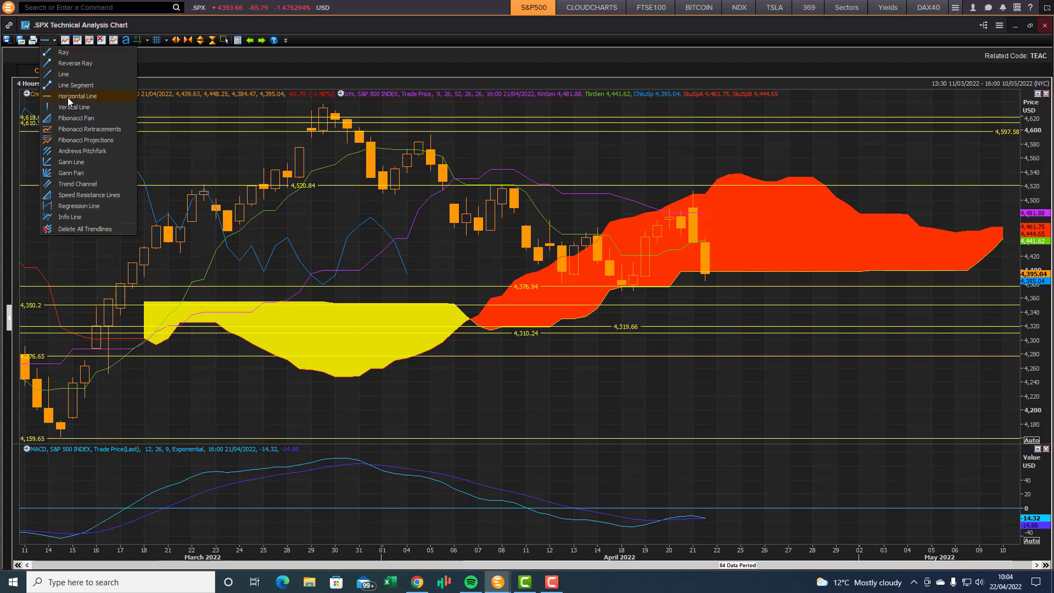
pyautogui.moveTo(350, 381)
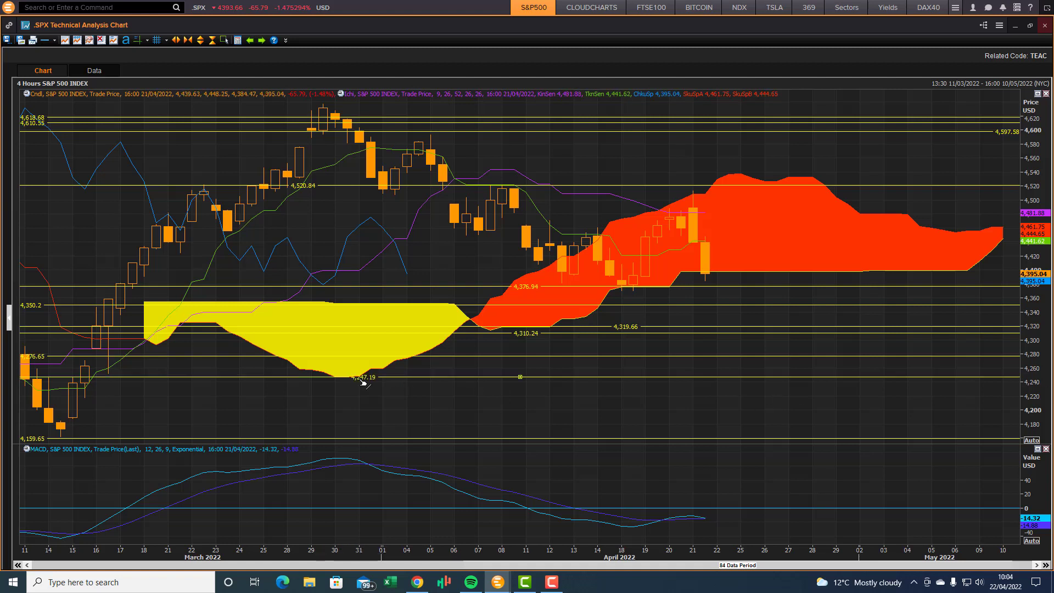
pyautogui.moveTo(704, 373)
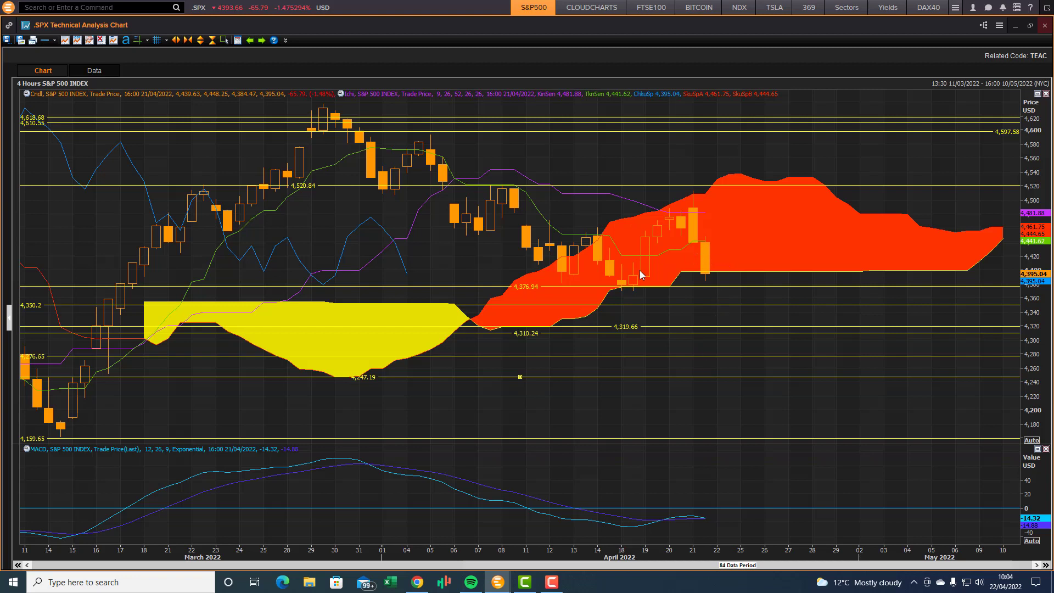
pyautogui.moveTo(732, 279)
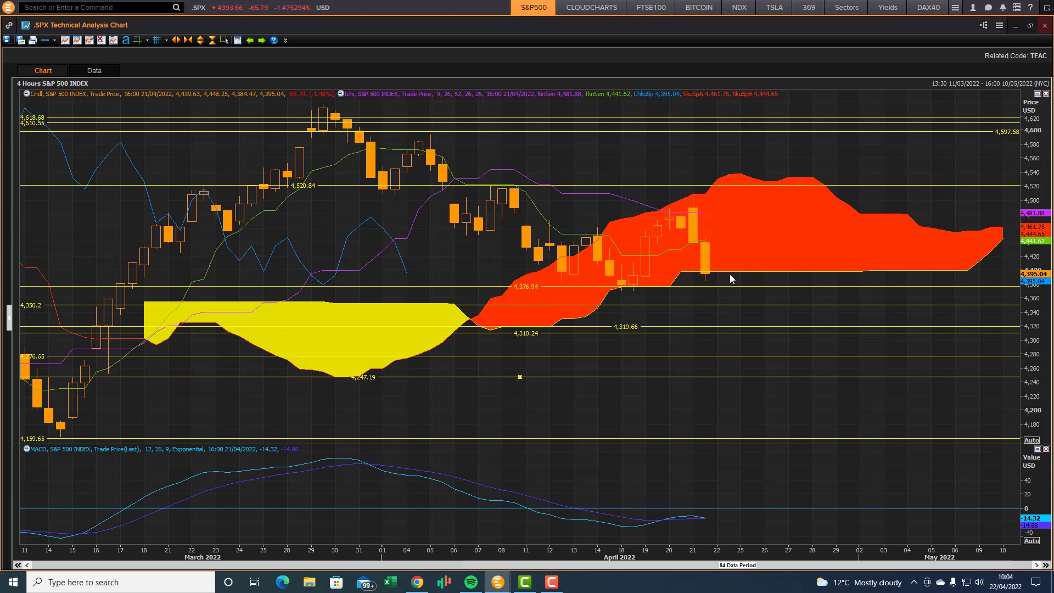
pyautogui.moveTo(32, 88)
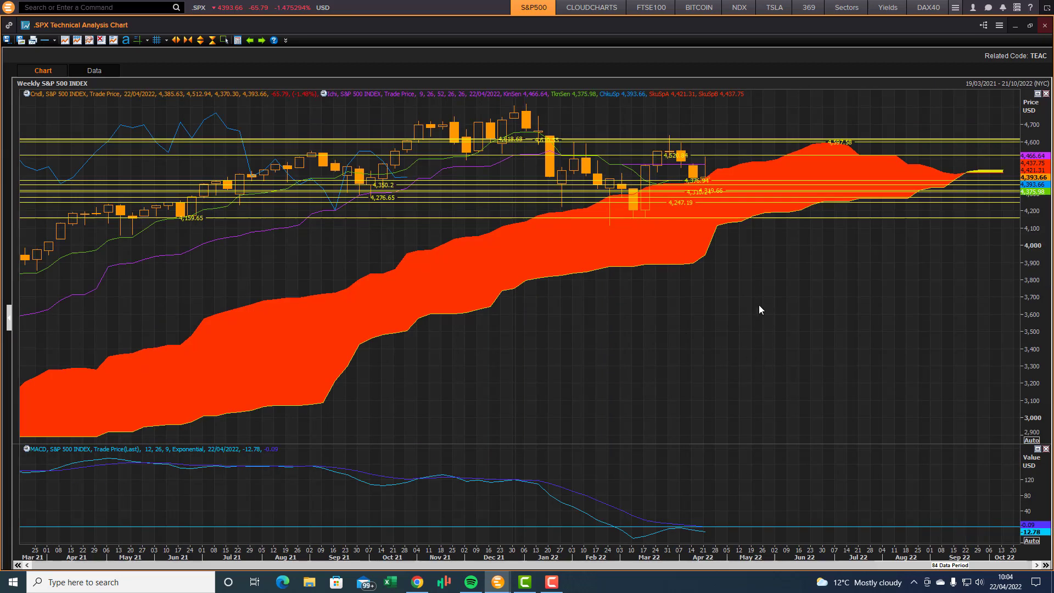
pyautogui.moveTo(715, 178)
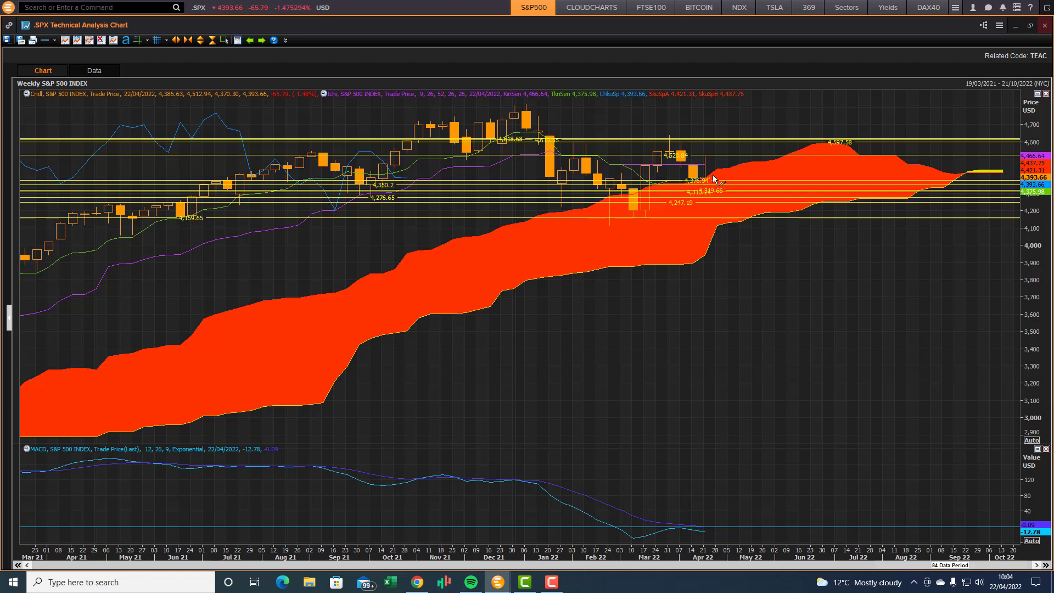
pyautogui.moveTo(709, 199)
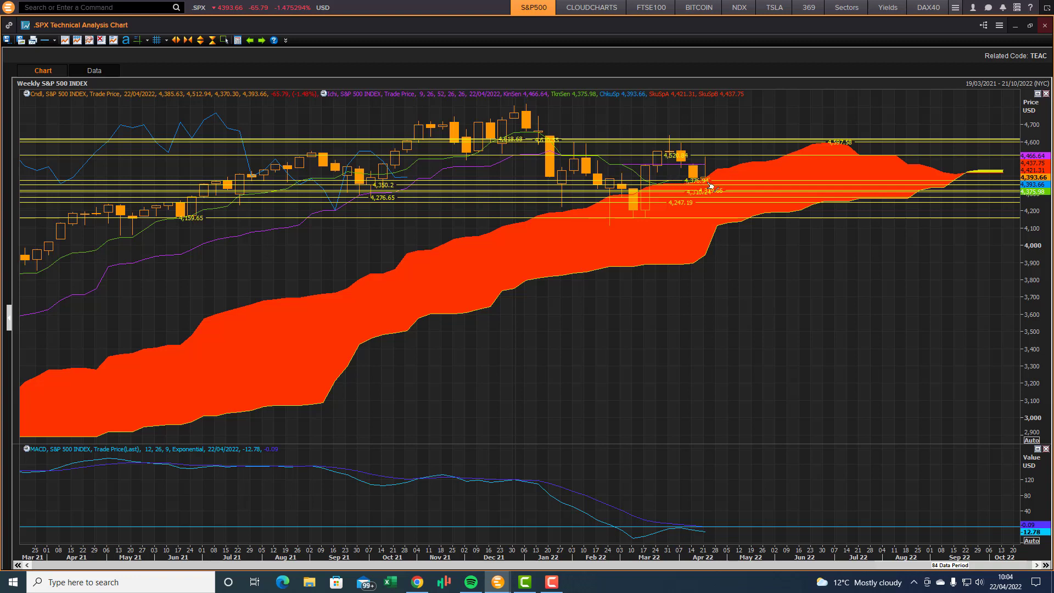
pyautogui.moveTo(914, 201)
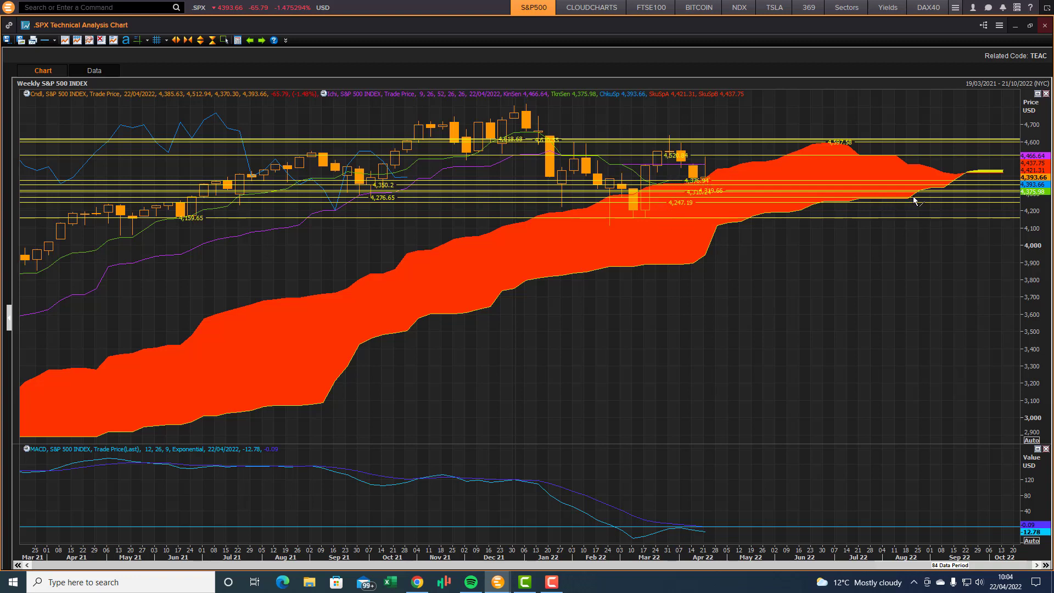
pyautogui.moveTo(874, 204)
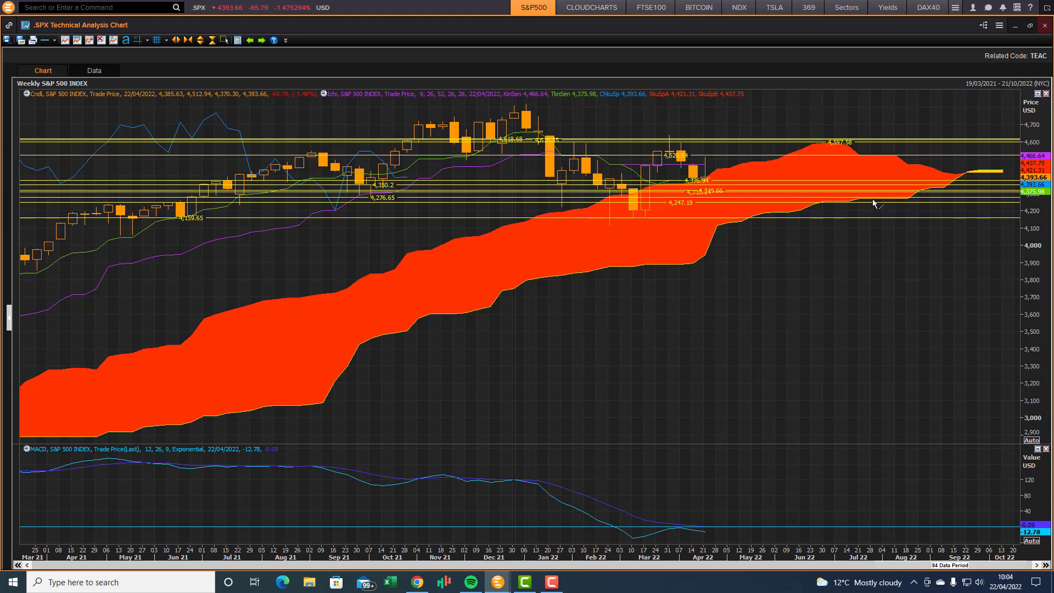
pyautogui.moveTo(132, 106)
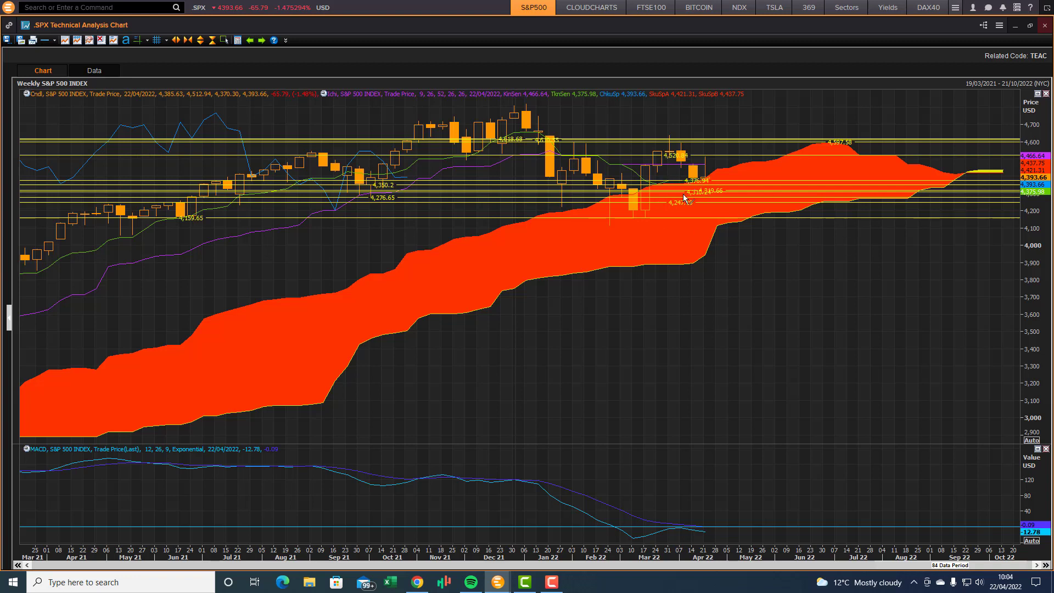
pyautogui.moveTo(717, 229)
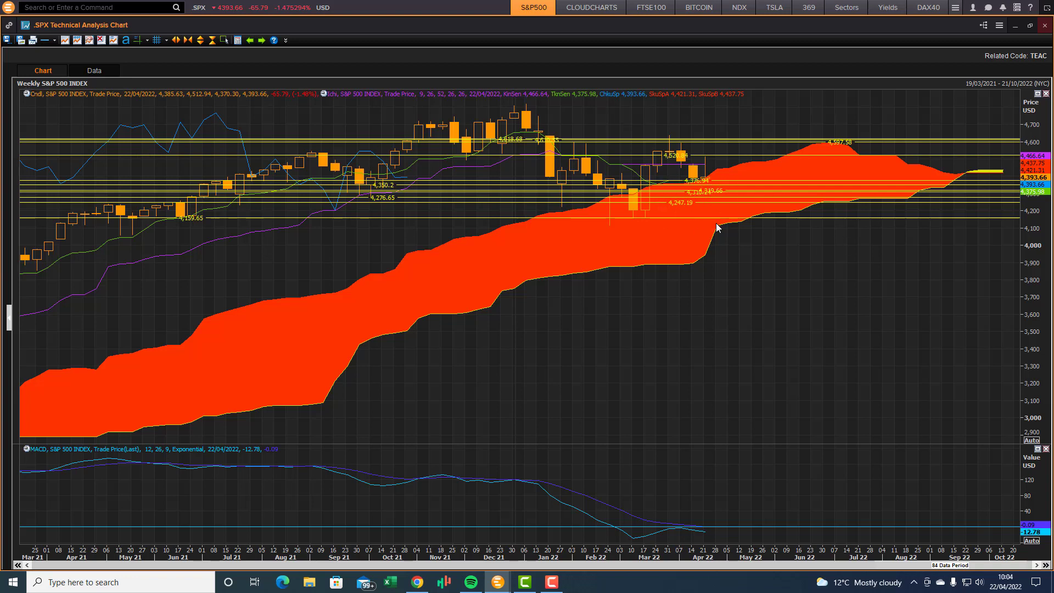
pyautogui.moveTo(614, 158)
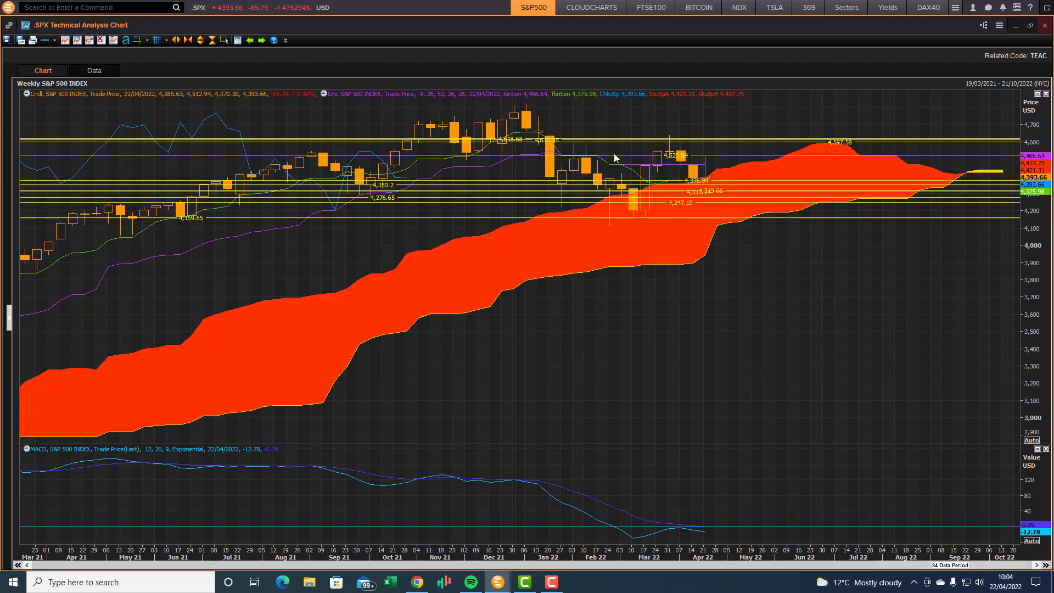
pyautogui.moveTo(971, 176)
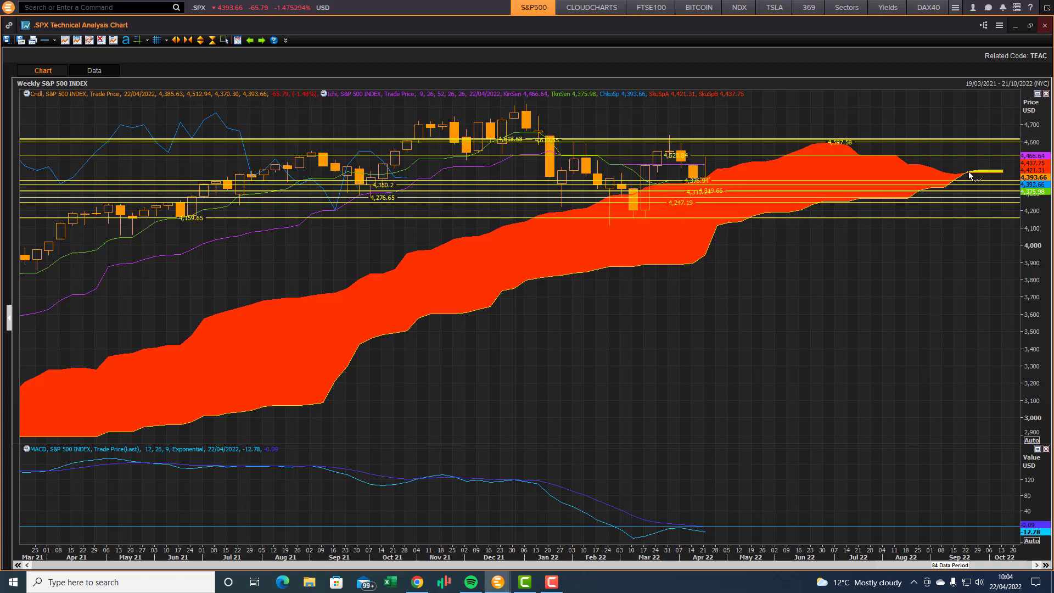
pyautogui.moveTo(996, 168)
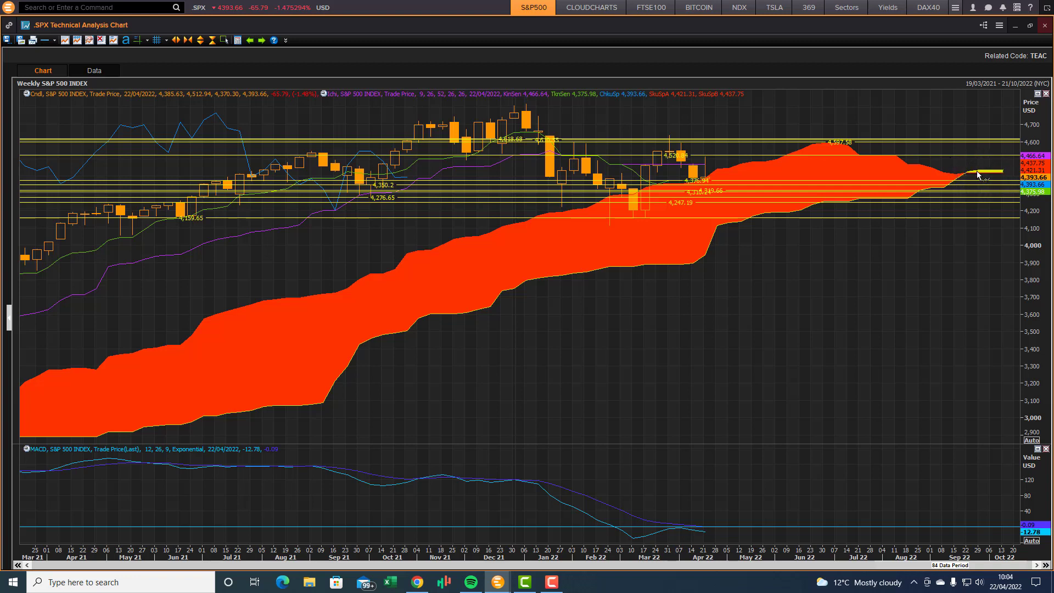
pyautogui.moveTo(633, 275)
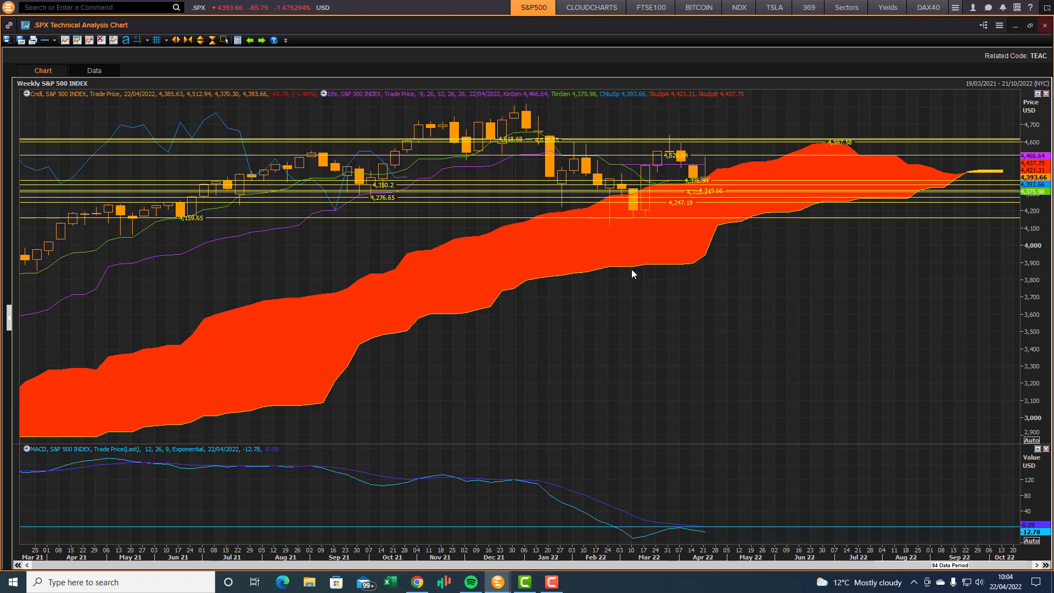
pyautogui.moveTo(946, 182)
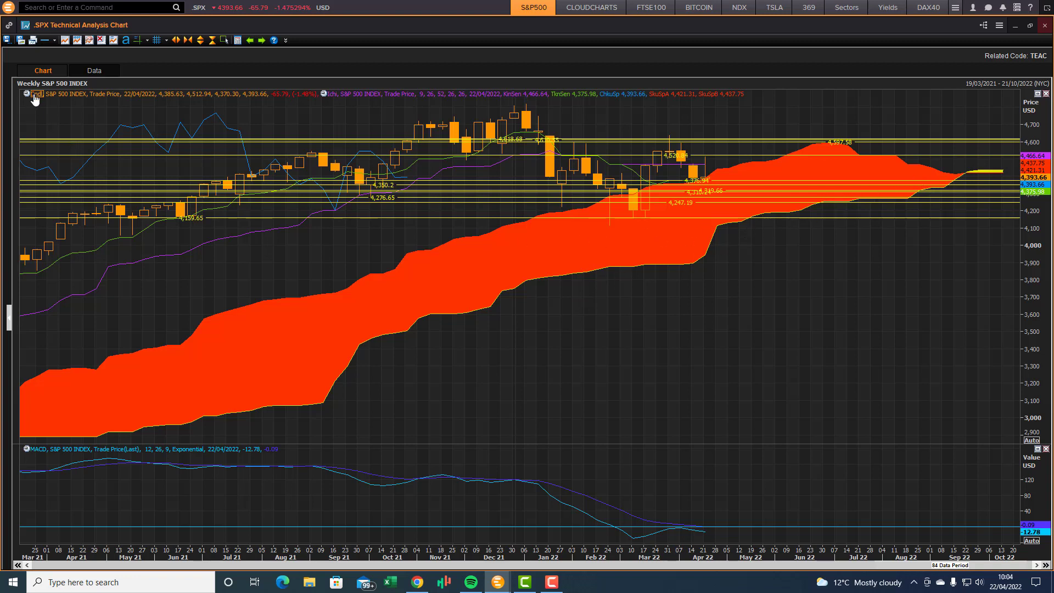
# - Change the chart interval from weekly back to Daily
pyautogui.click(30, 85)
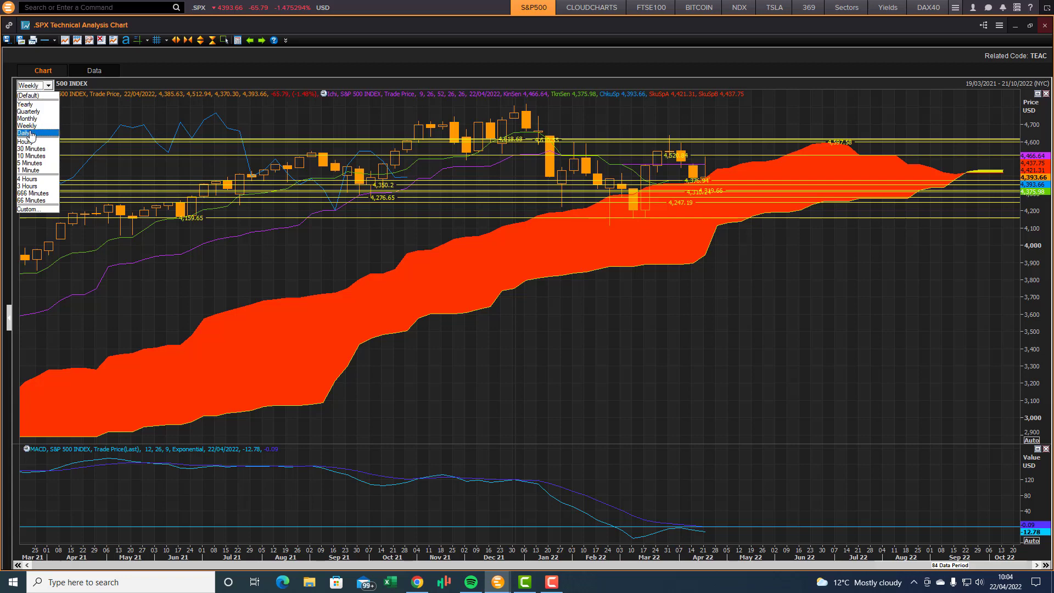
pyautogui.click(24, 133)
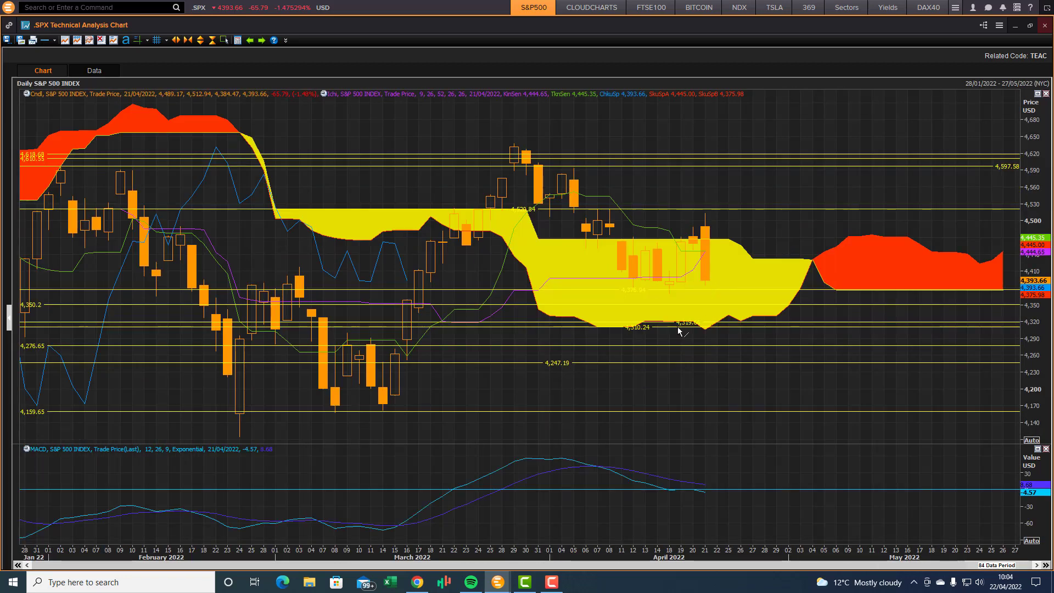
pyautogui.moveTo(22, 90)
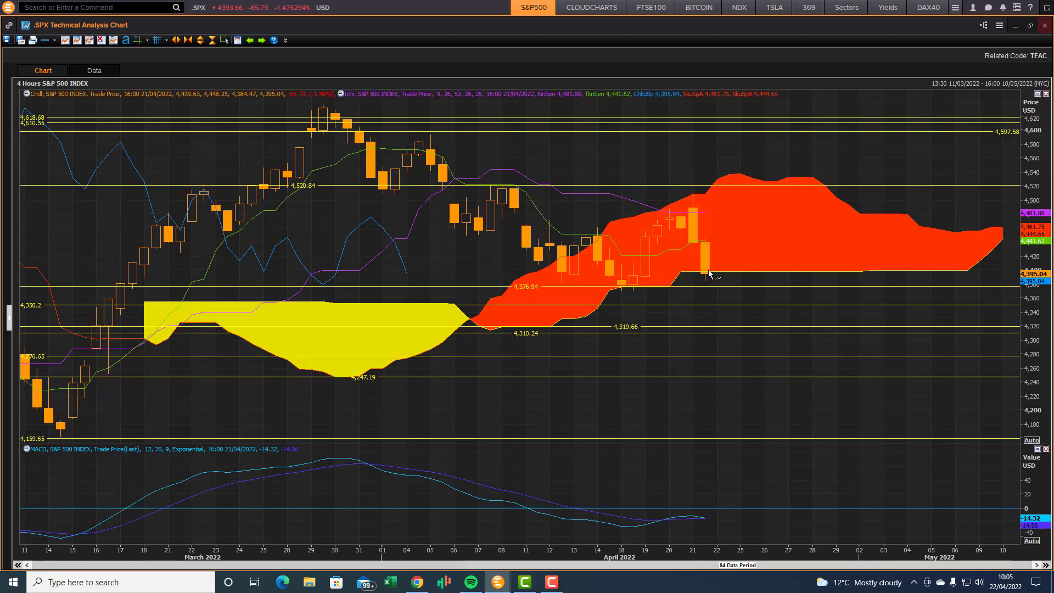
pyautogui.moveTo(697, 296)
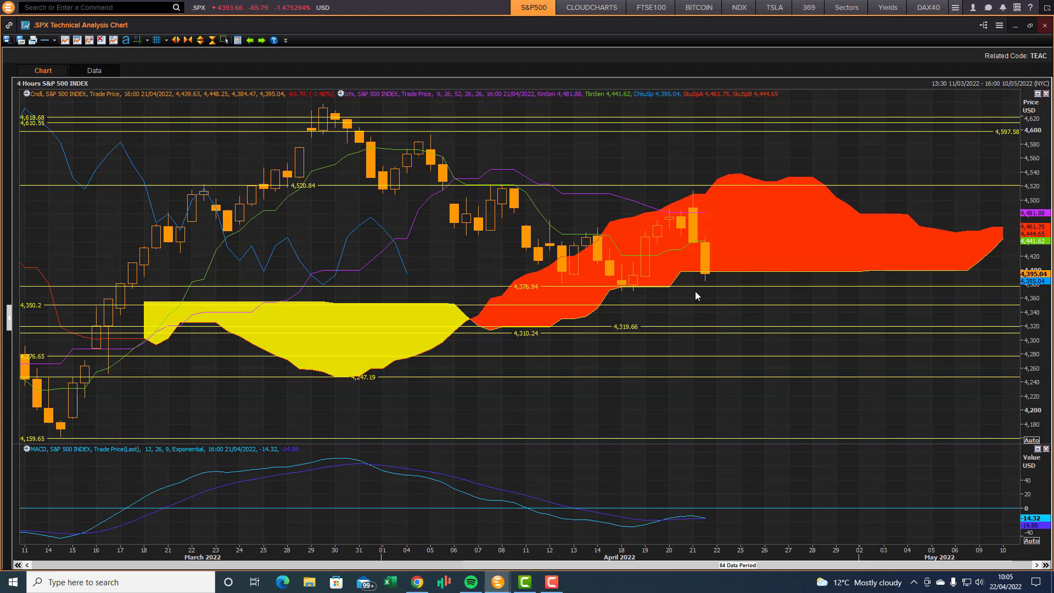
pyautogui.moveTo(691, 289)
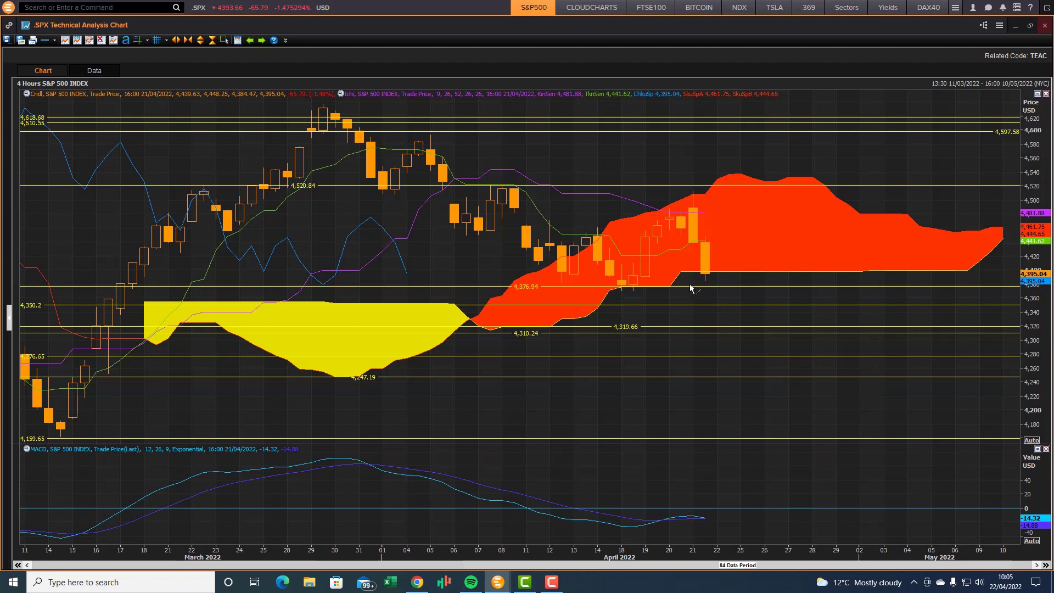